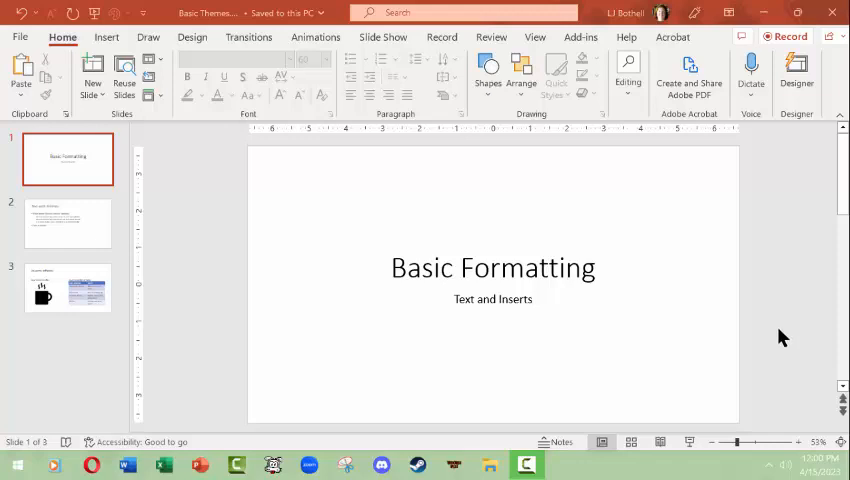
mouse_move(758, 321)
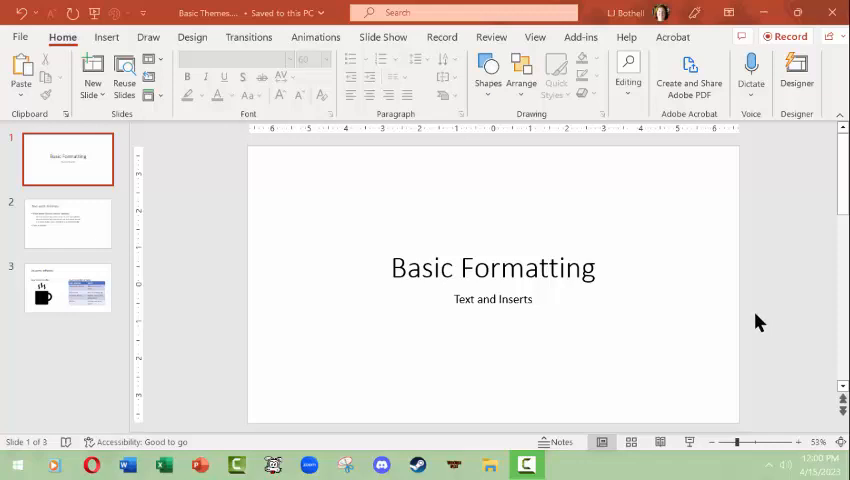
mouse_move(768, 296)
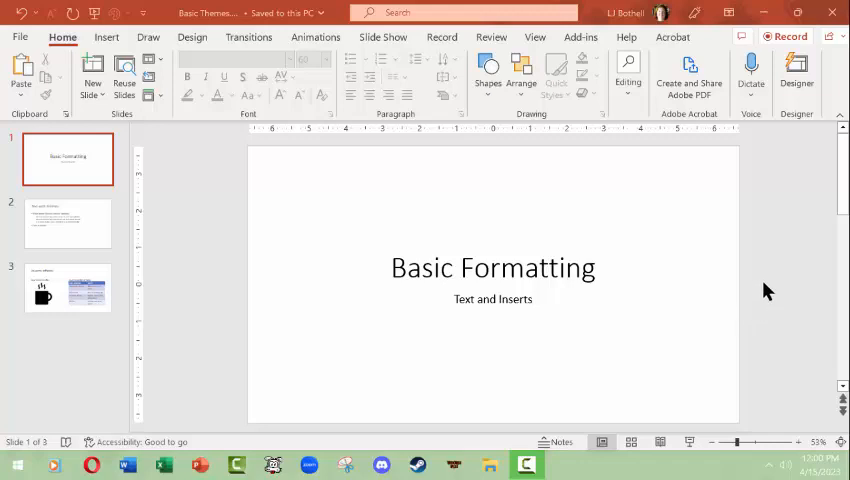
mouse_move(305, 225)
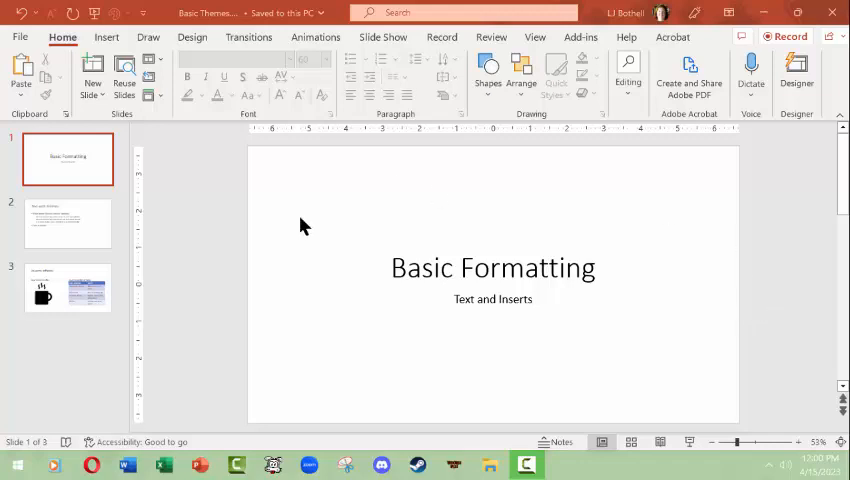
mouse_move(408, 214)
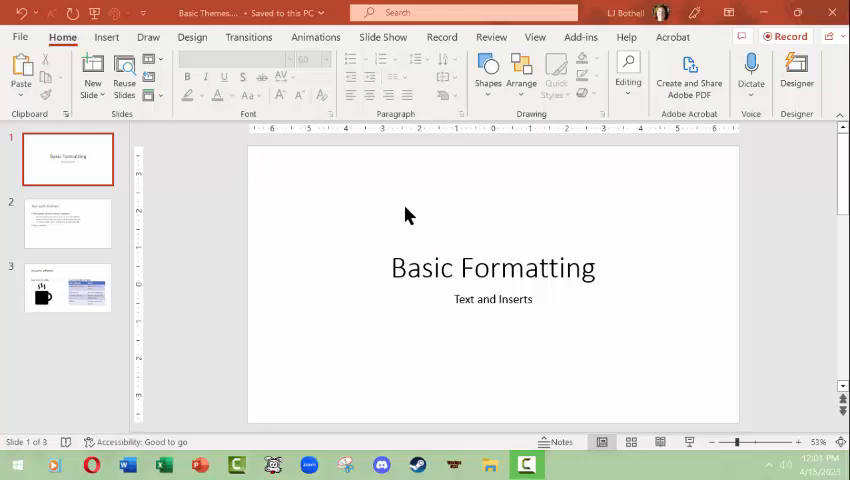
mouse_move(173, 172)
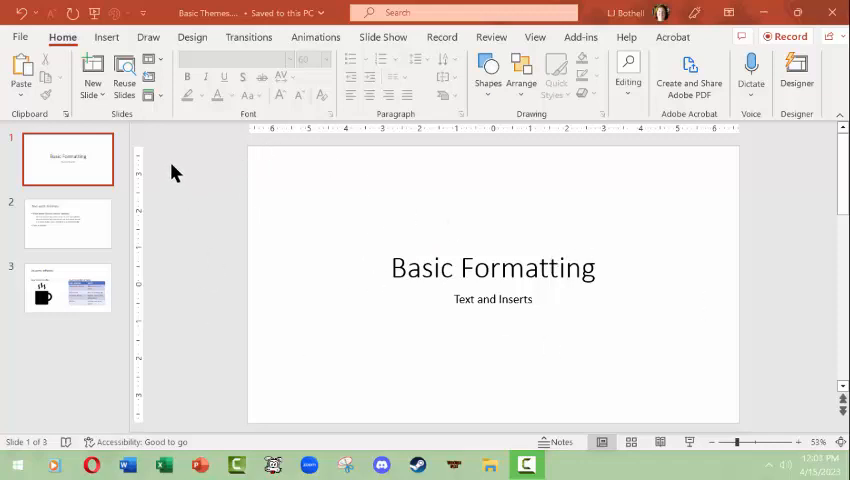
mouse_move(108, 168)
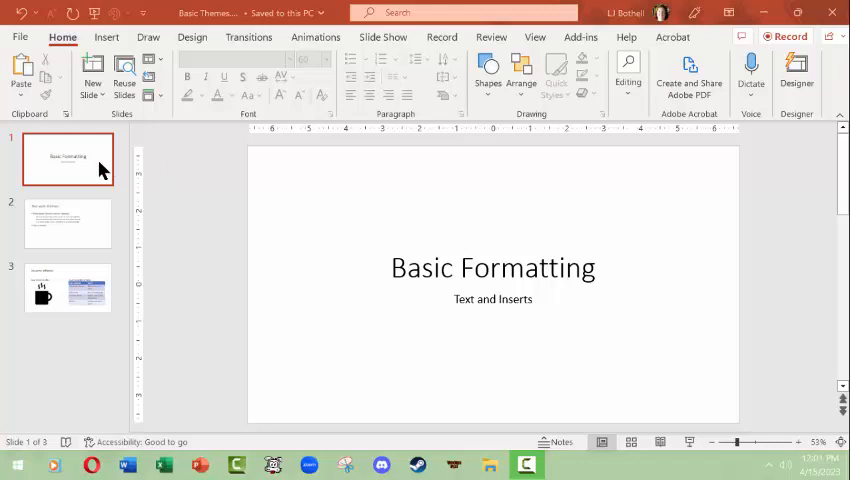
mouse_move(183, 203)
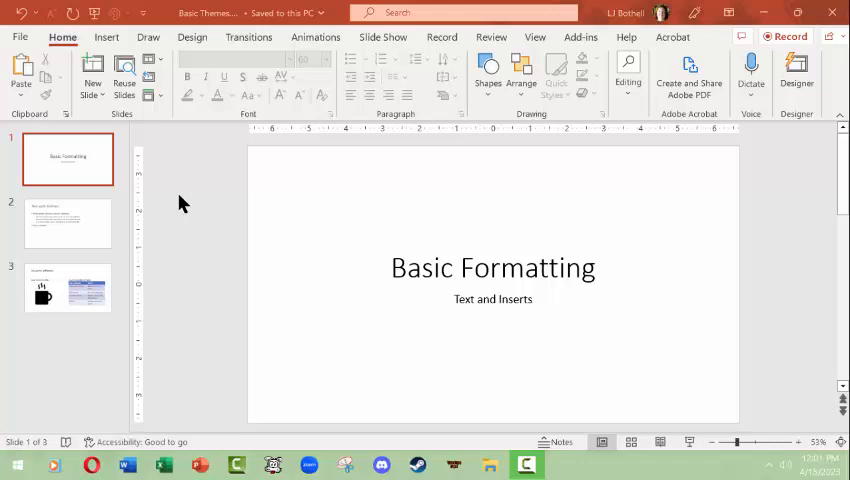
mouse_move(210, 127)
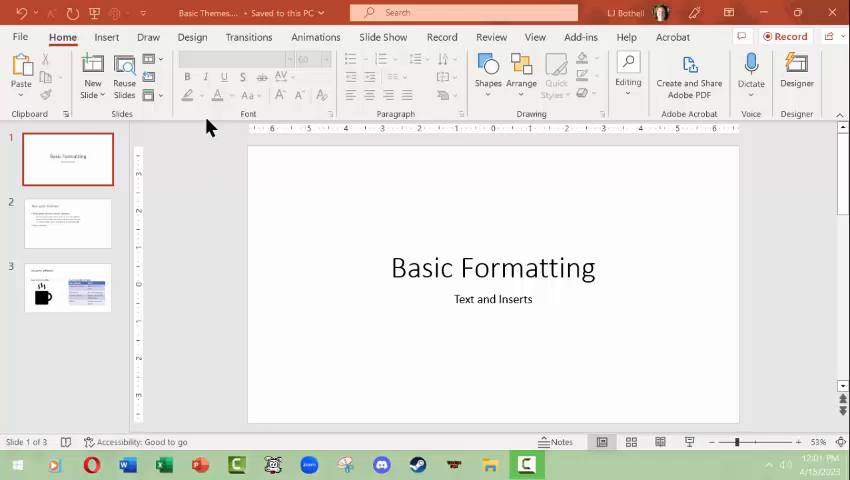
mouse_move(193, 37)
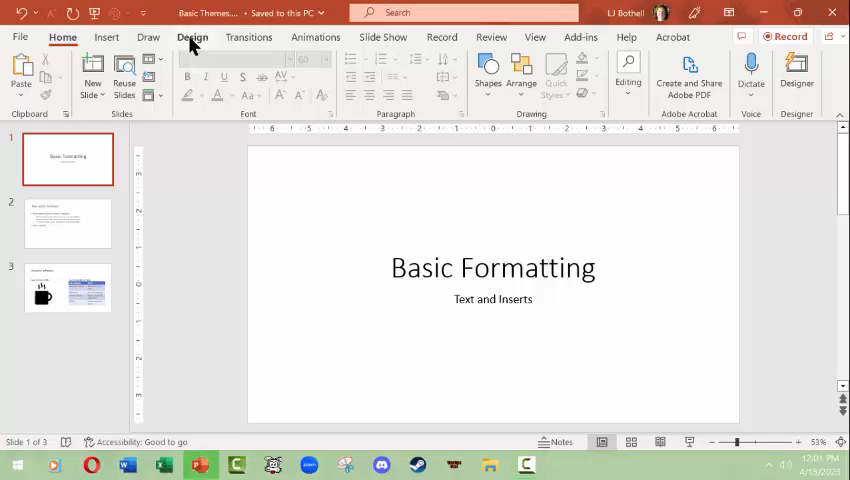
mouse_move(198, 128)
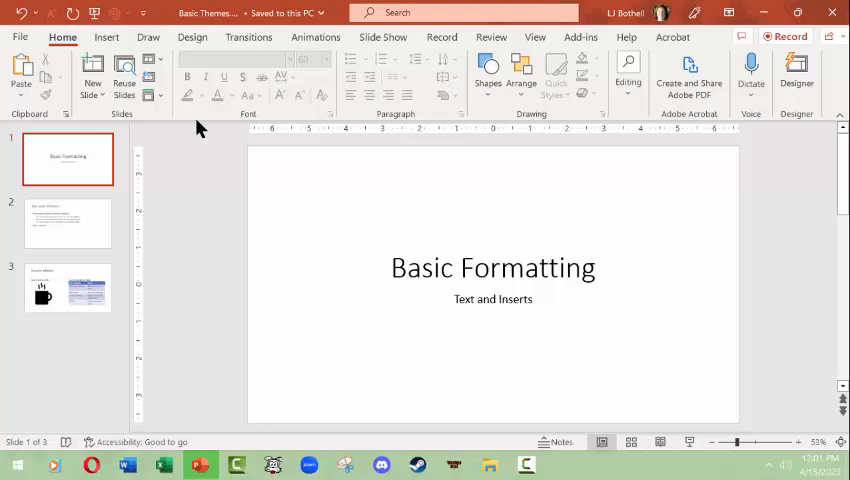
Show the Design tab's slide size choices for the deck
click(192, 37)
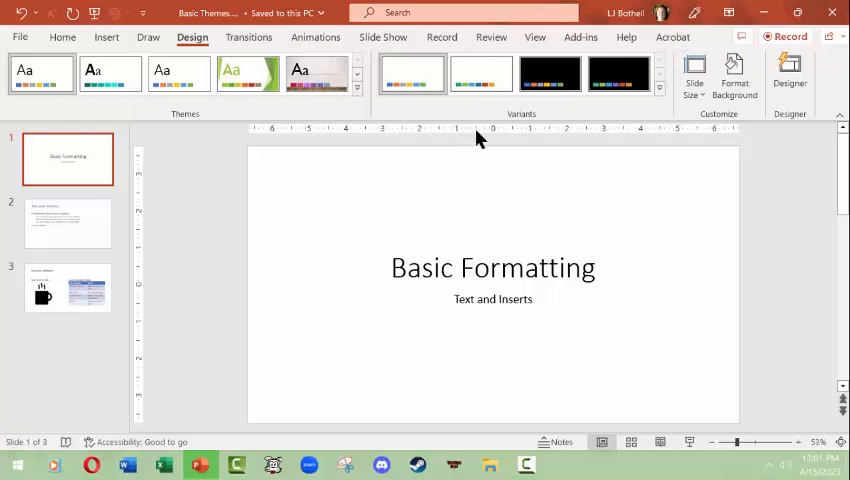
mouse_move(197, 214)
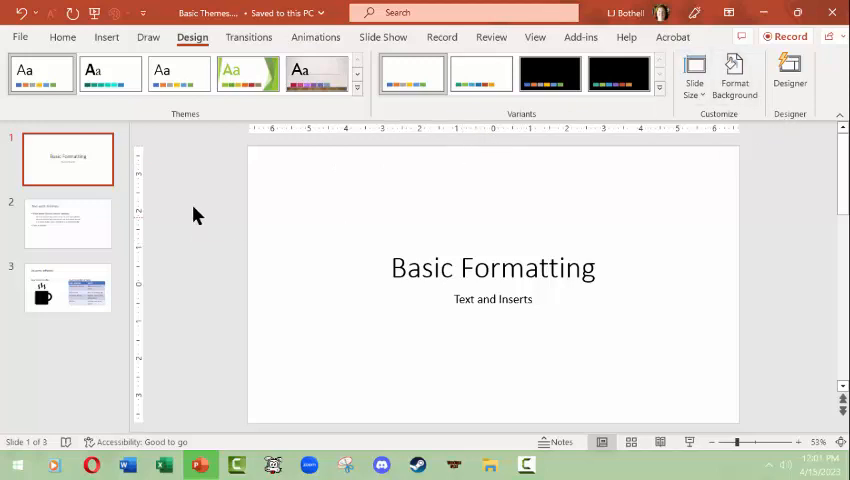
mouse_move(694, 80)
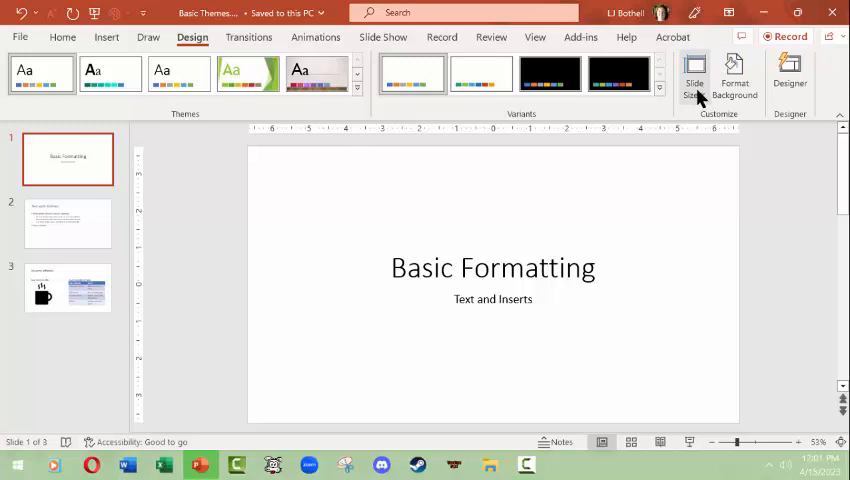
click(694, 75)
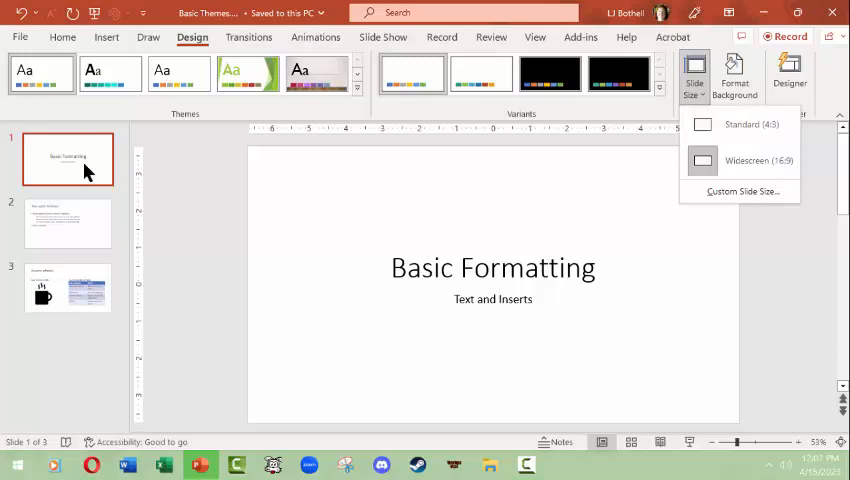
mouse_move(710, 155)
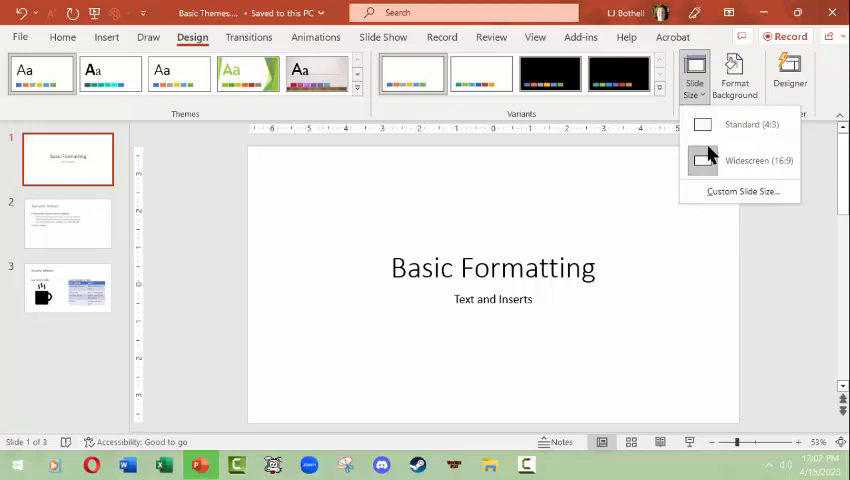
mouse_move(57, 337)
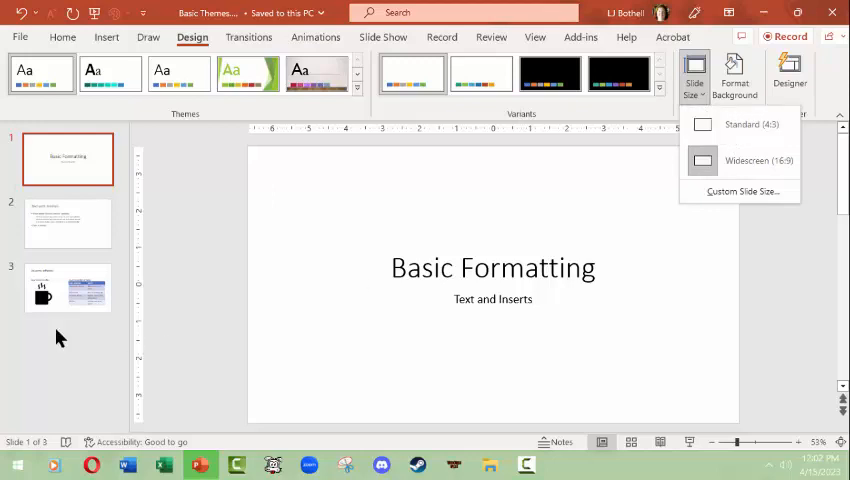
Switch to the Inserts effects slide and set the deck to Standard 4:3 size
click(67, 288)
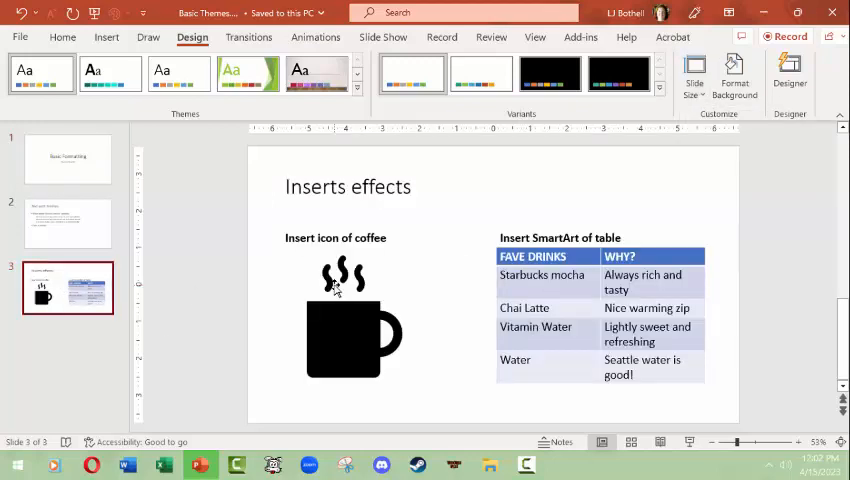
click(694, 73)
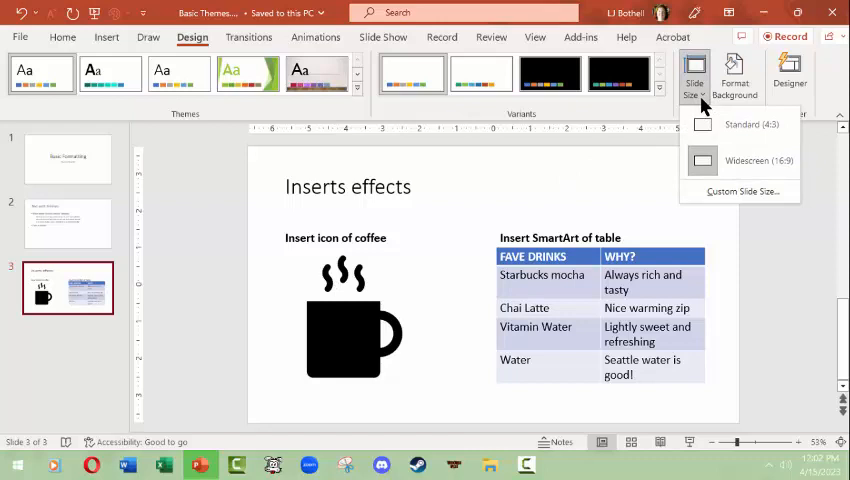
click(759, 123)
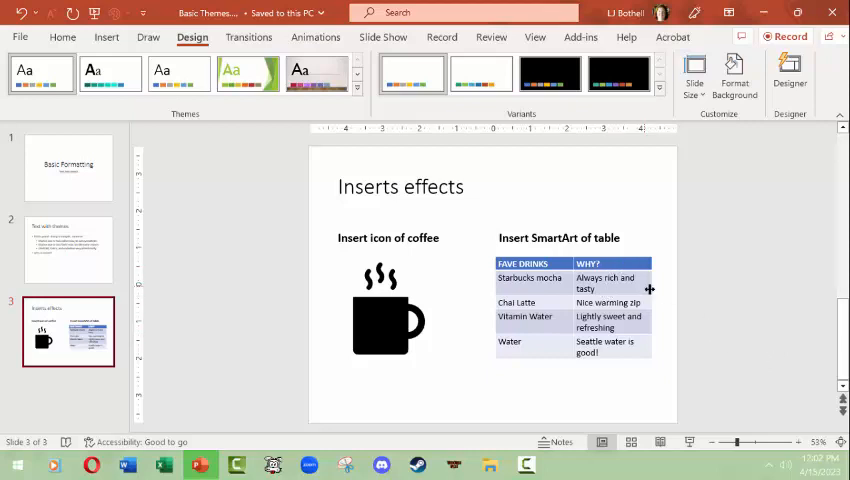
mouse_move(710, 176)
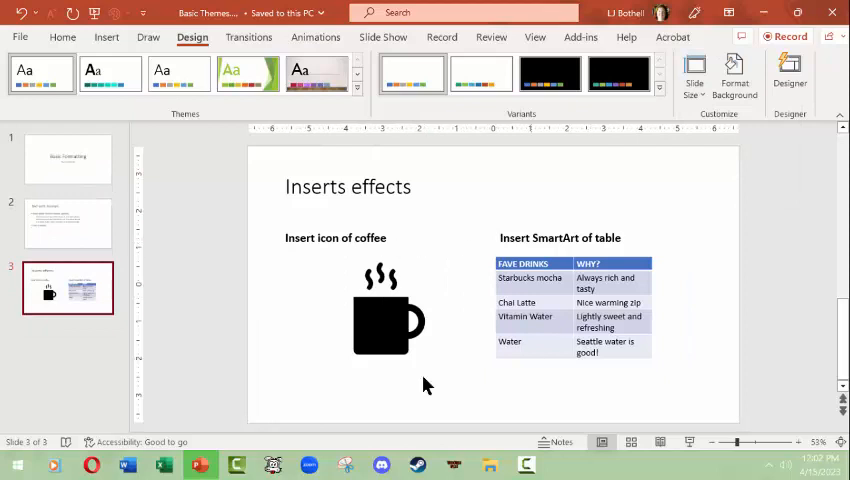
mouse_move(697, 212)
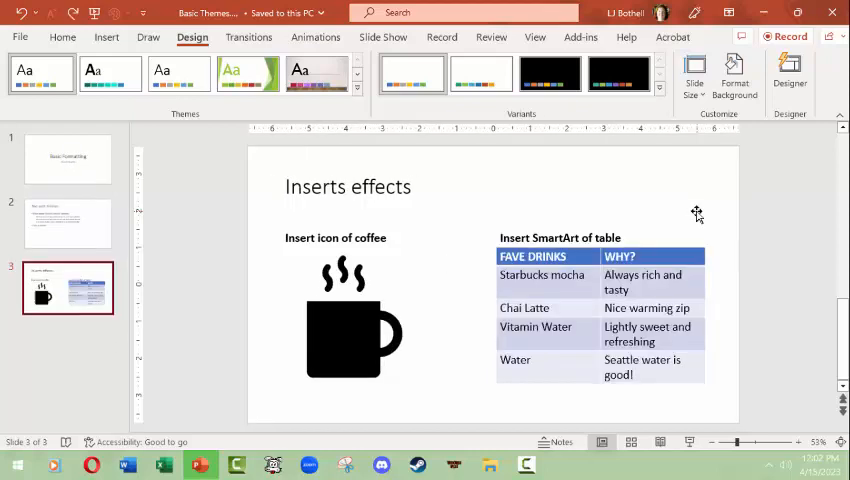
mouse_move(699, 191)
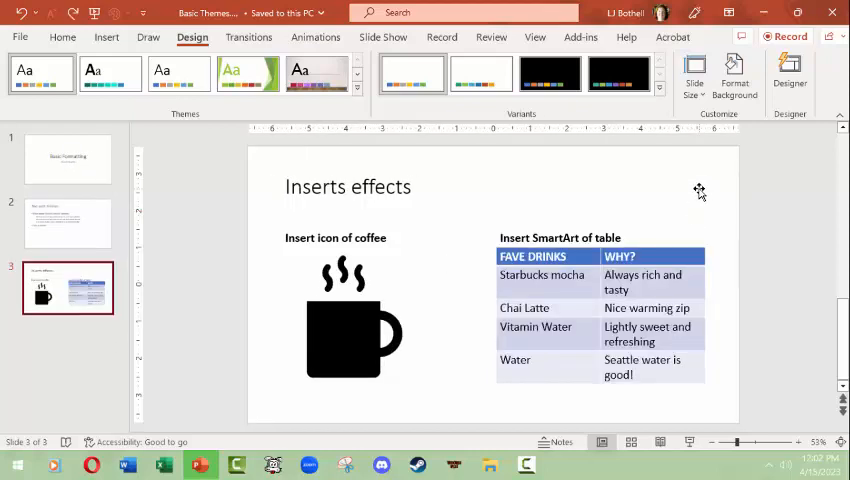
mouse_move(694, 75)
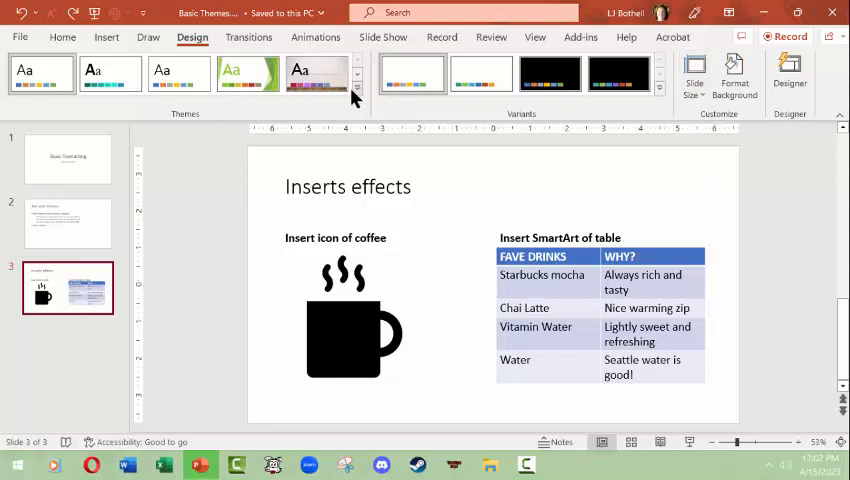
Browse the full themes gallery and review the title and 'Text with themes' slides
click(357, 98)
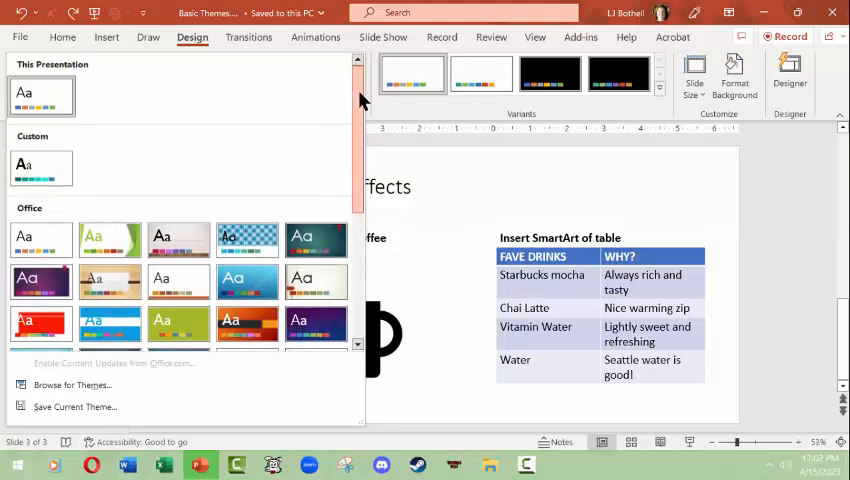
scroll(down, 3)
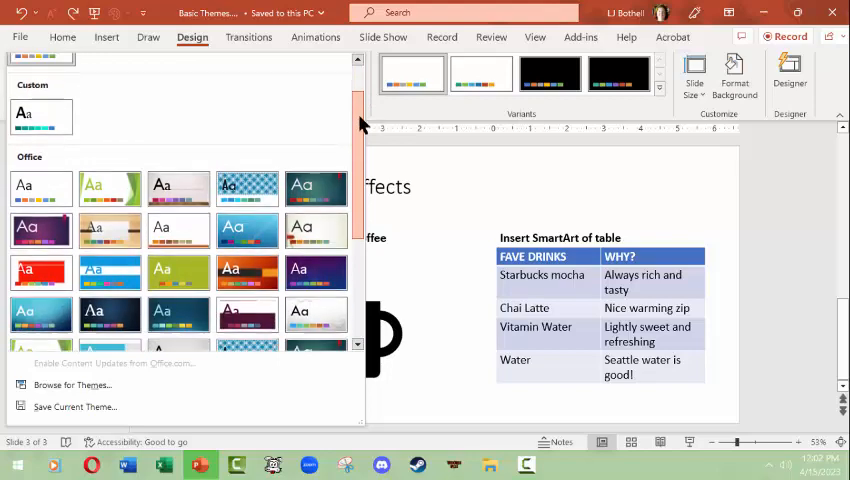
scroll(up, 3)
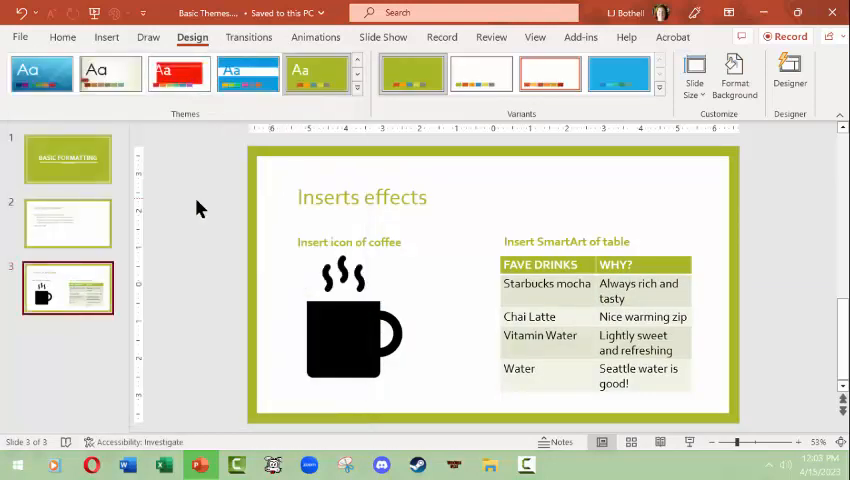
click(67, 158)
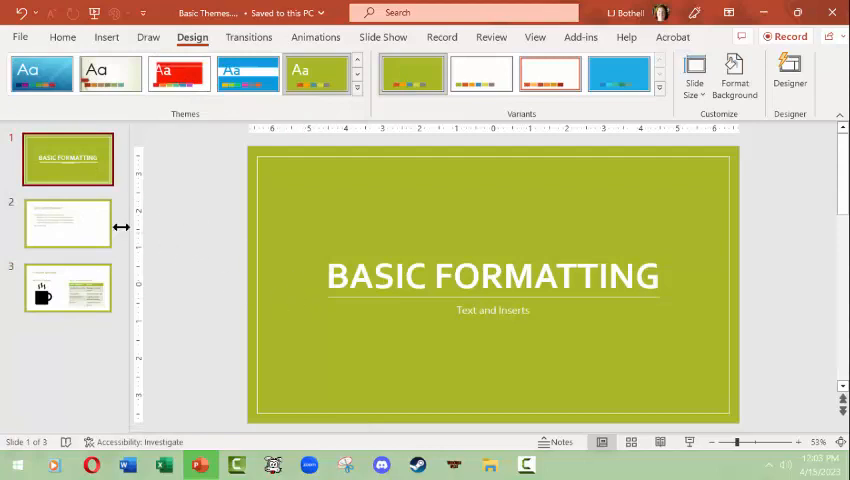
click(67, 222)
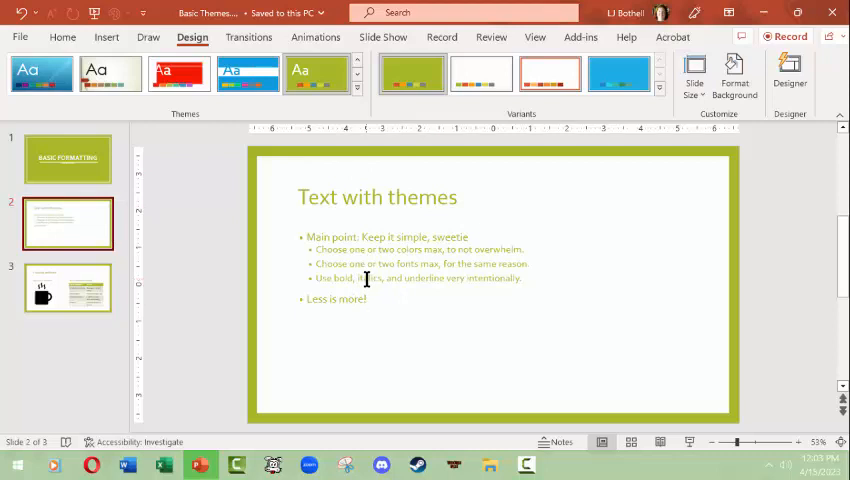
Revert to the plain look, then apply the green bordered theme to the whole deck
click(67, 287)
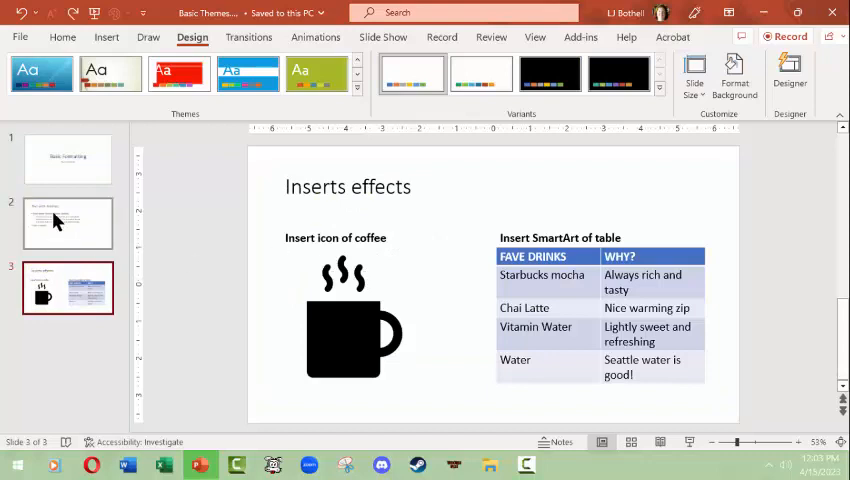
click(67, 222)
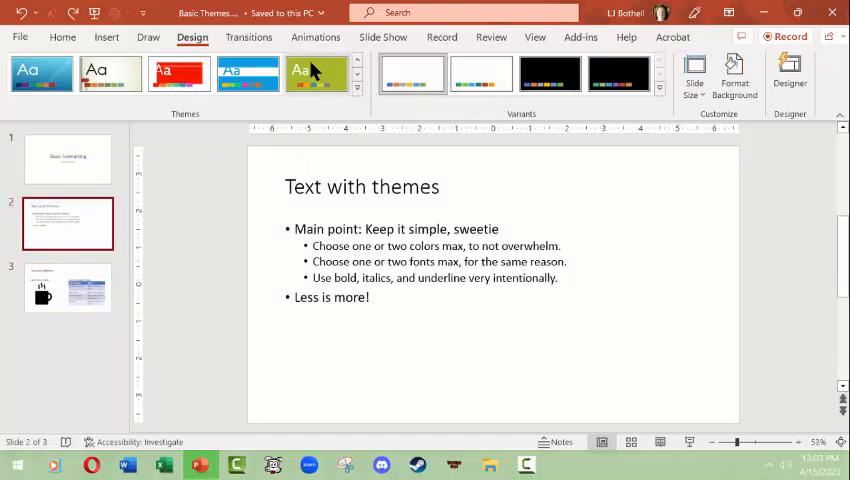
click(316, 73)
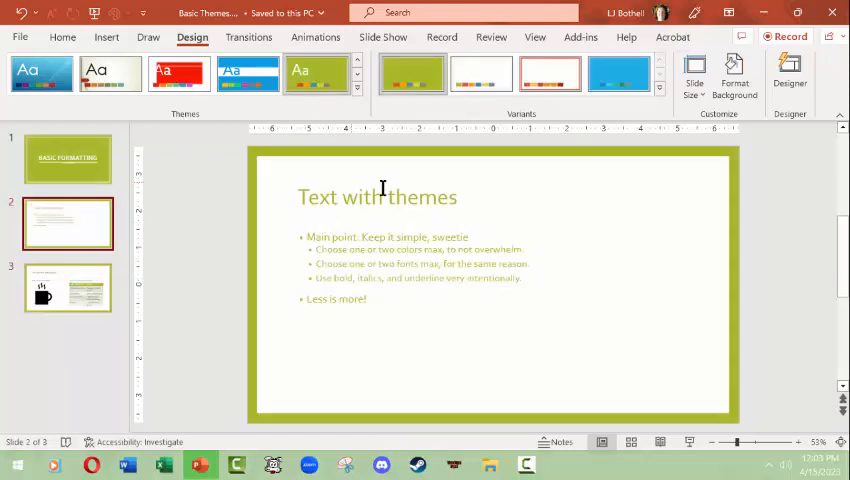
mouse_move(318, 194)
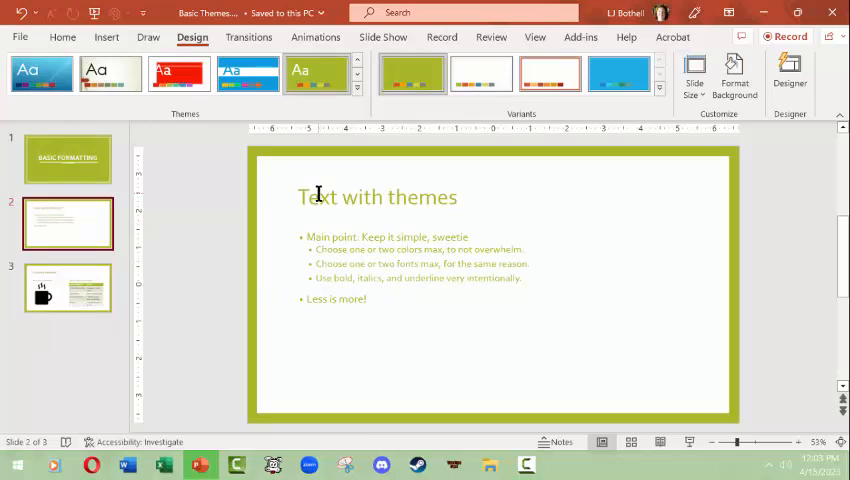
mouse_move(335, 192)
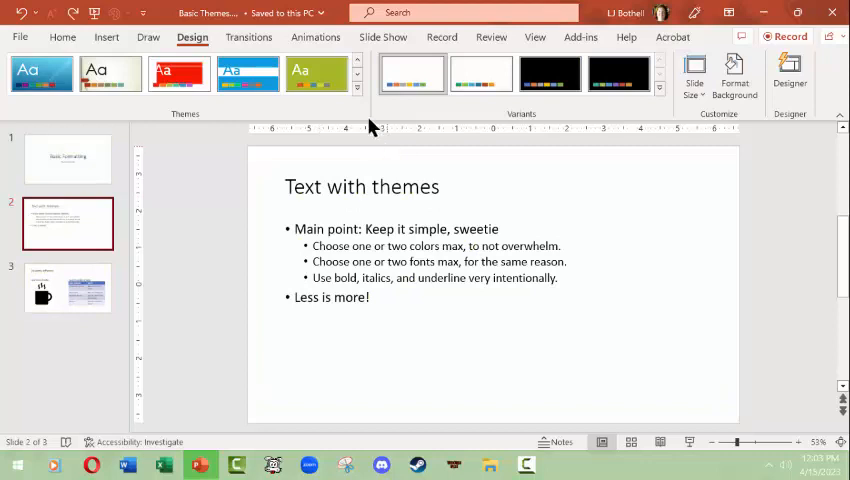
click(357, 88)
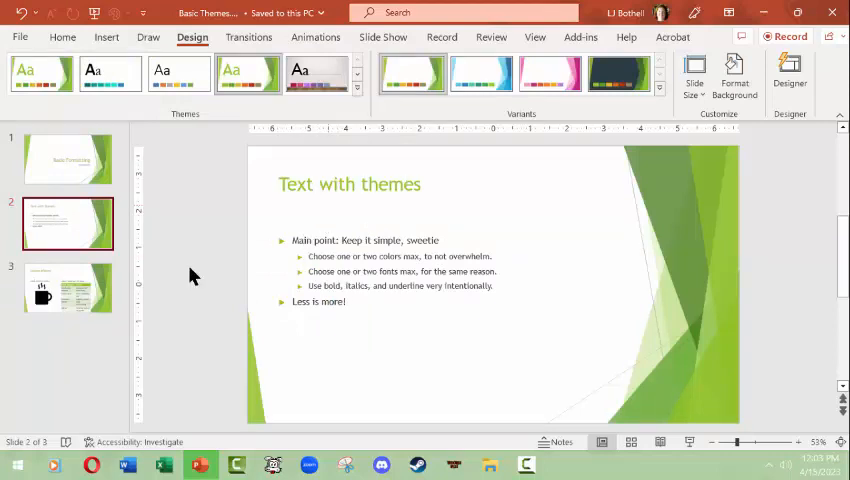
click(67, 288)
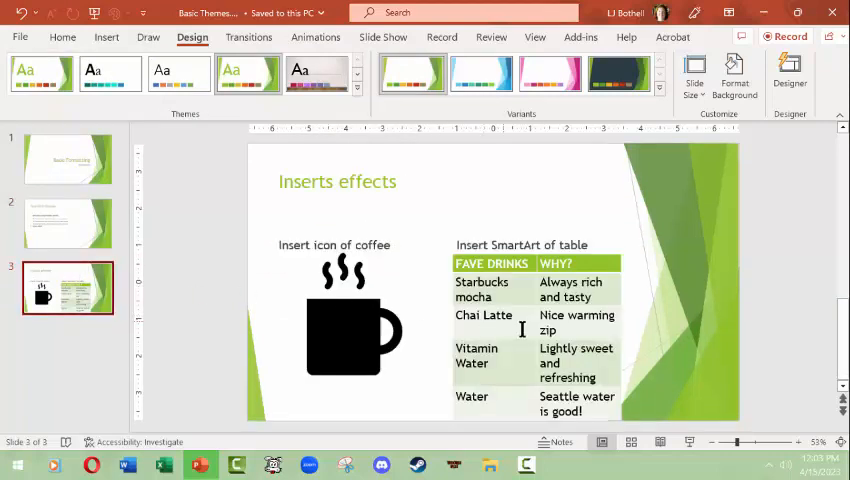
mouse_move(700, 318)
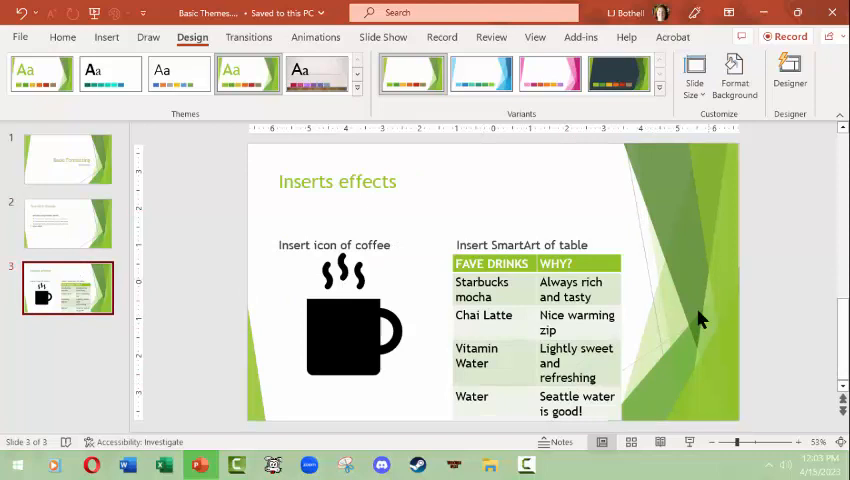
mouse_move(648, 277)
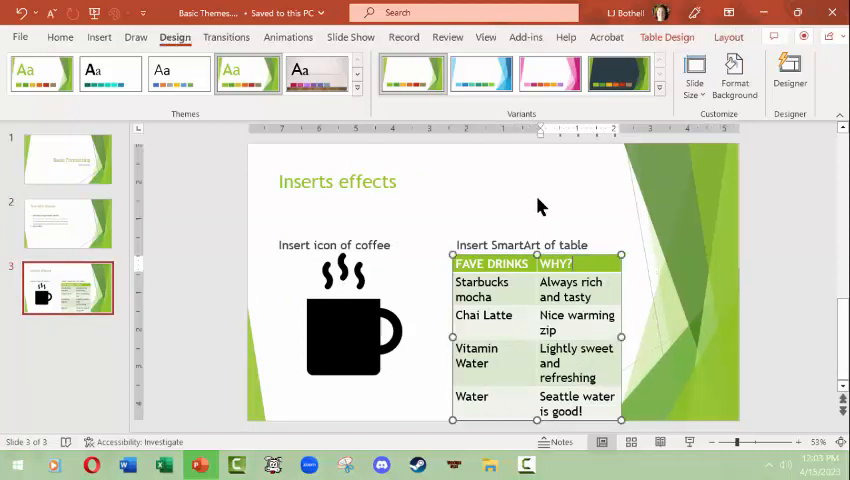
click(520, 245)
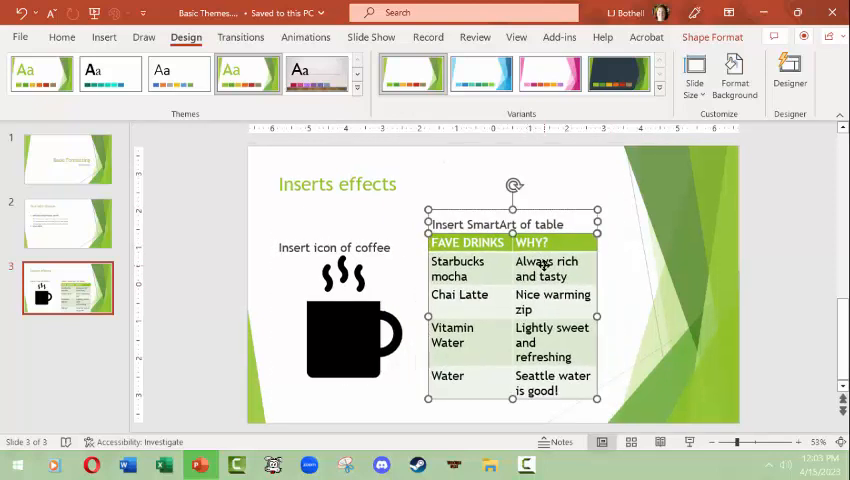
click(67, 222)
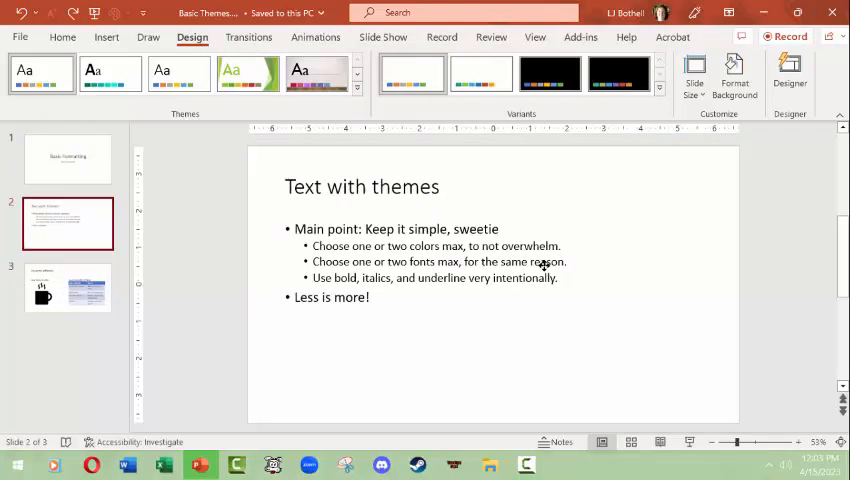
Apply the green bordered theme and try its green, orange-red and blue variants
click(67, 158)
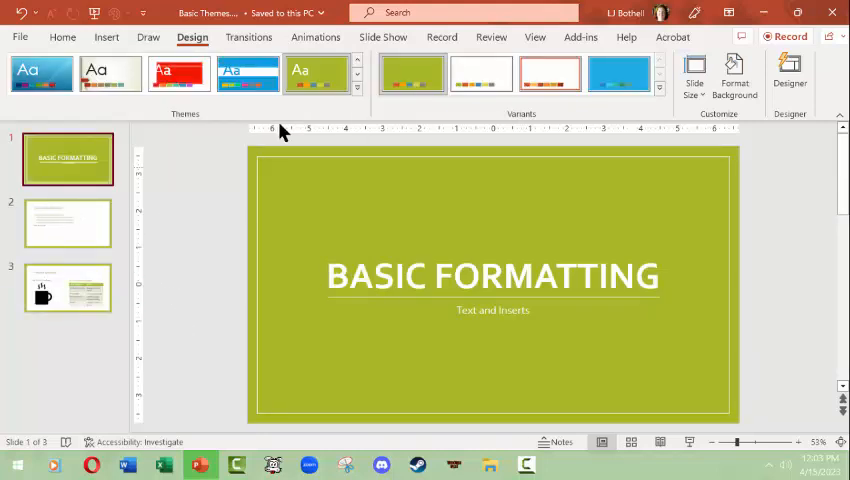
mouse_move(388, 105)
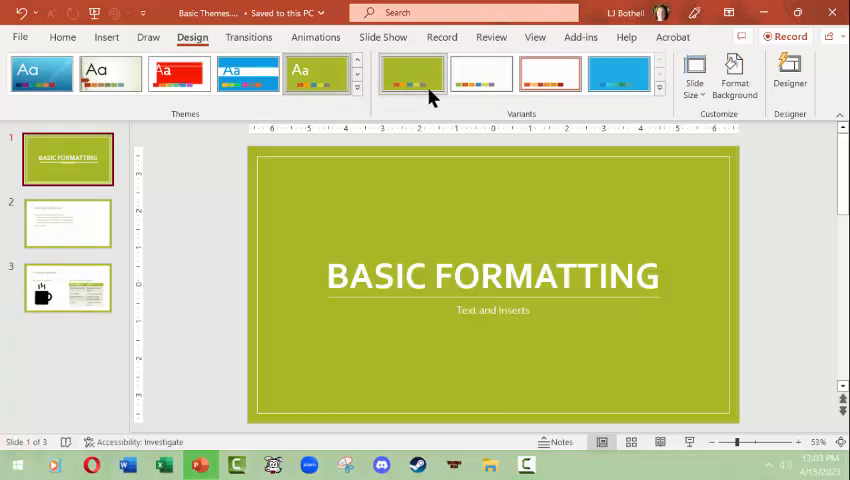
click(549, 73)
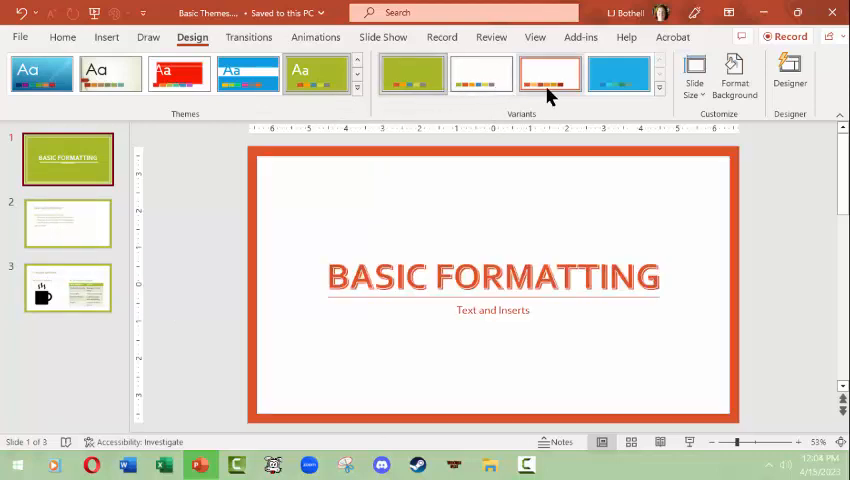
click(618, 74)
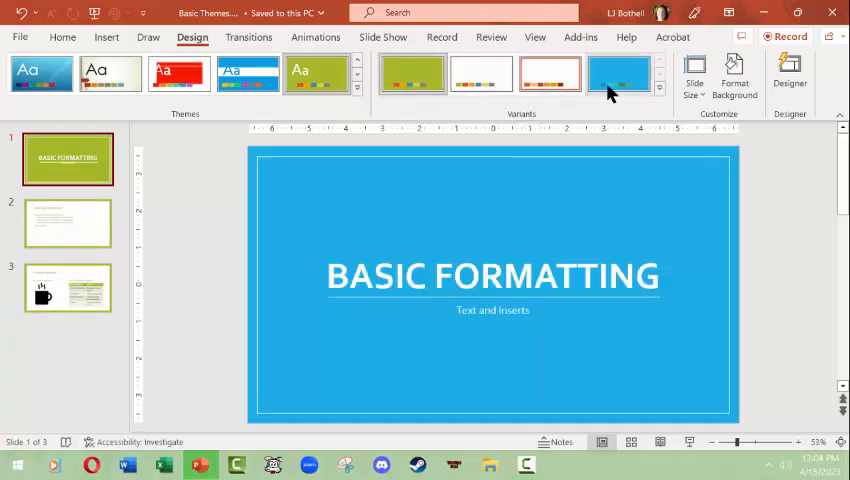
click(411, 74)
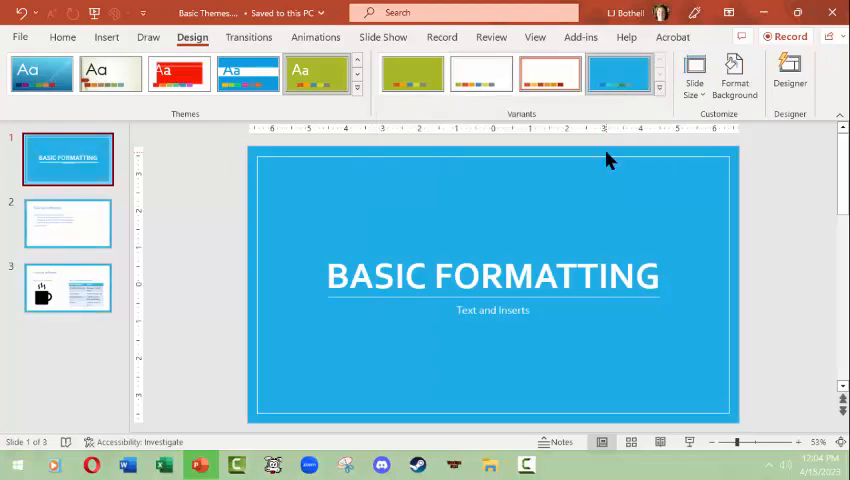
Compare the orange-red and white variants, then settle on the blue variant
click(549, 74)
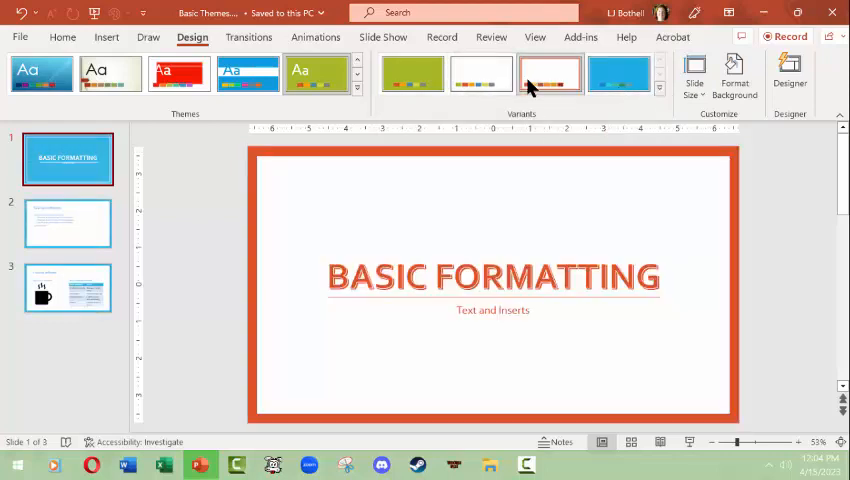
click(411, 74)
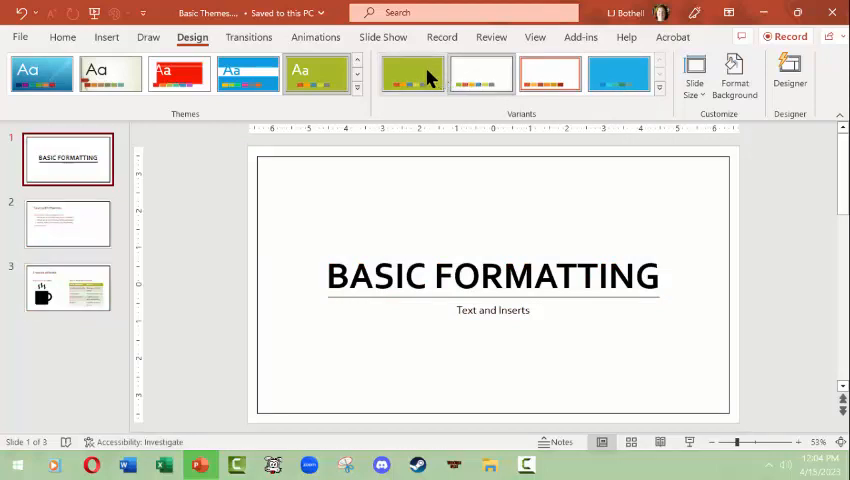
click(618, 73)
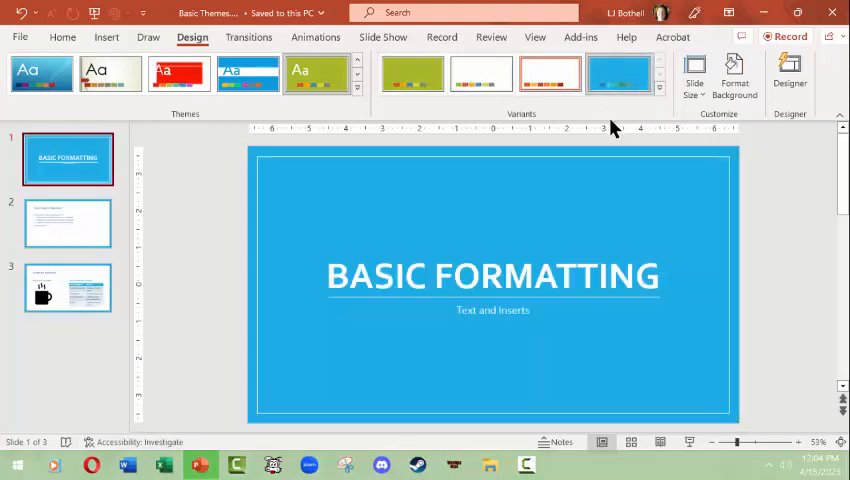
mouse_move(660, 107)
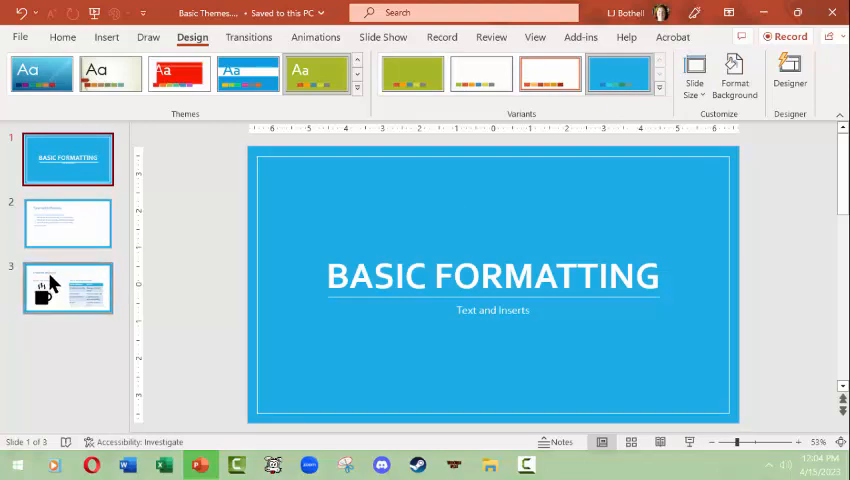
Recolour the deck with the dark red colour scheme, undoing and redoing to compare with blue
click(67, 288)
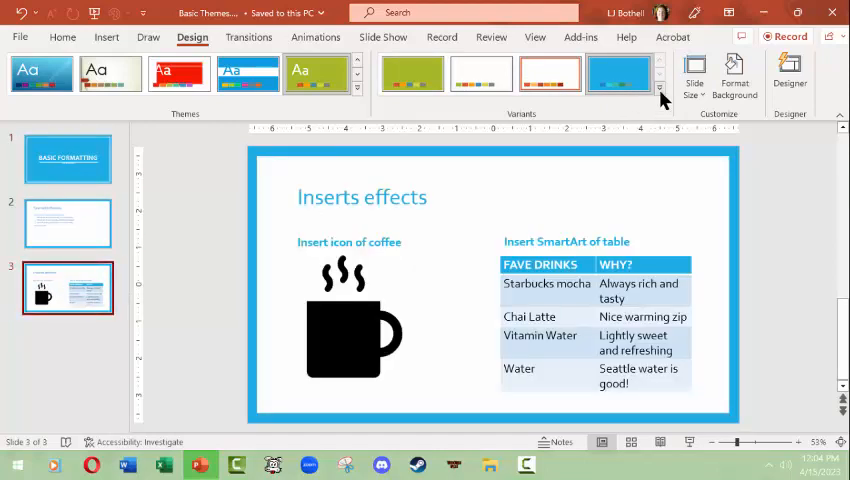
mouse_move(659, 90)
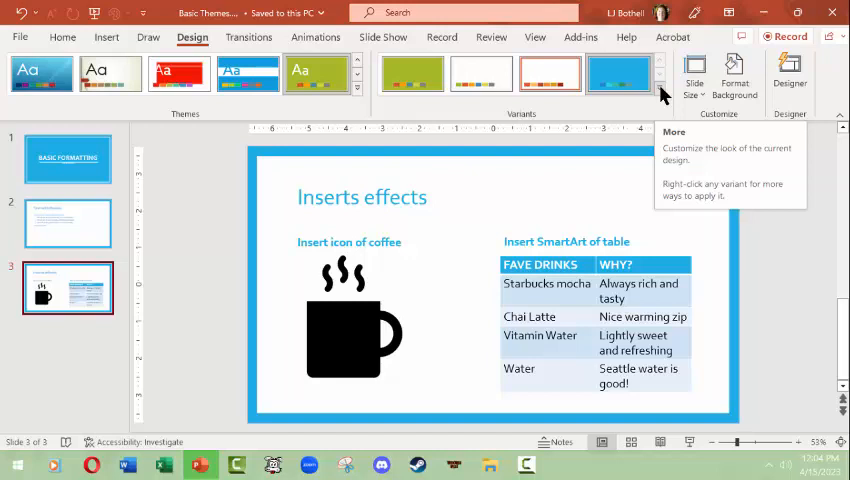
click(416, 113)
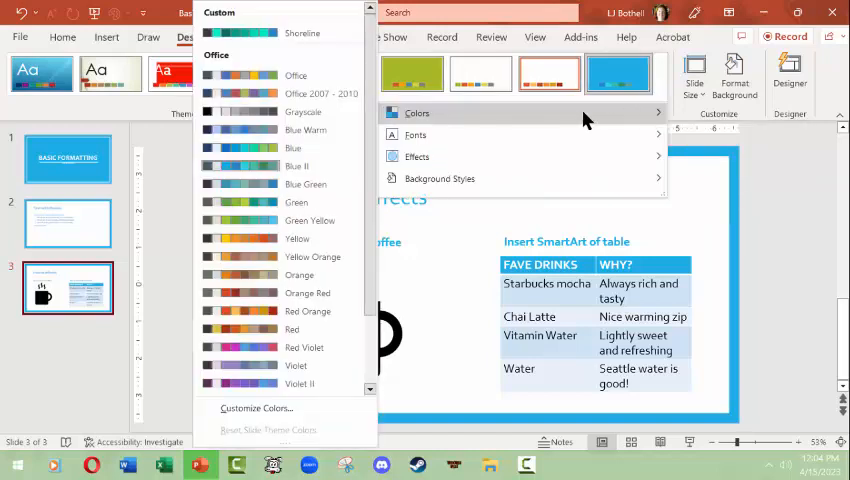
mouse_move(280, 90)
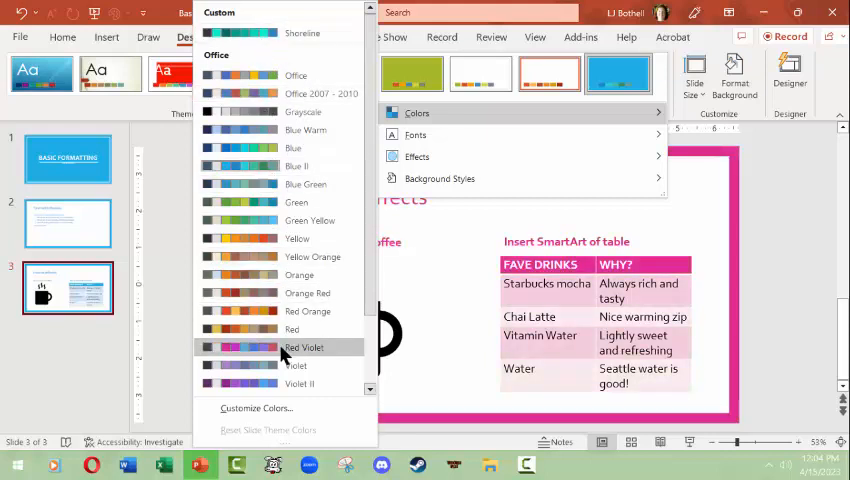
mouse_move(280, 311)
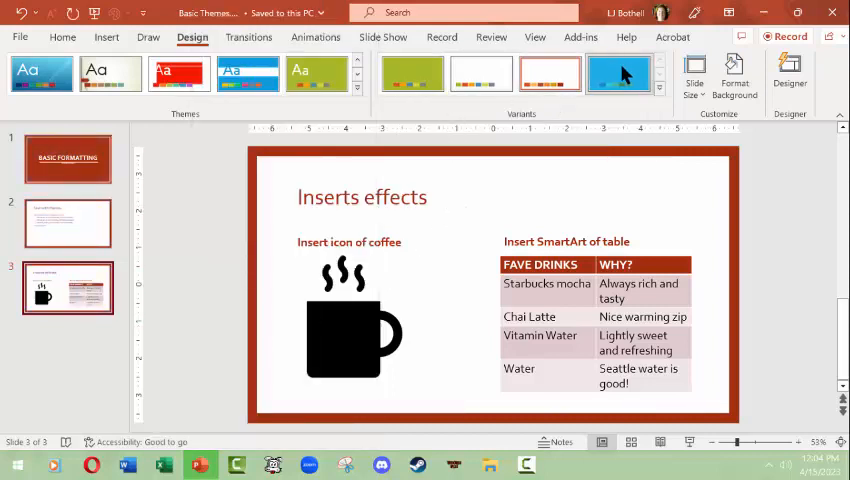
click(618, 74)
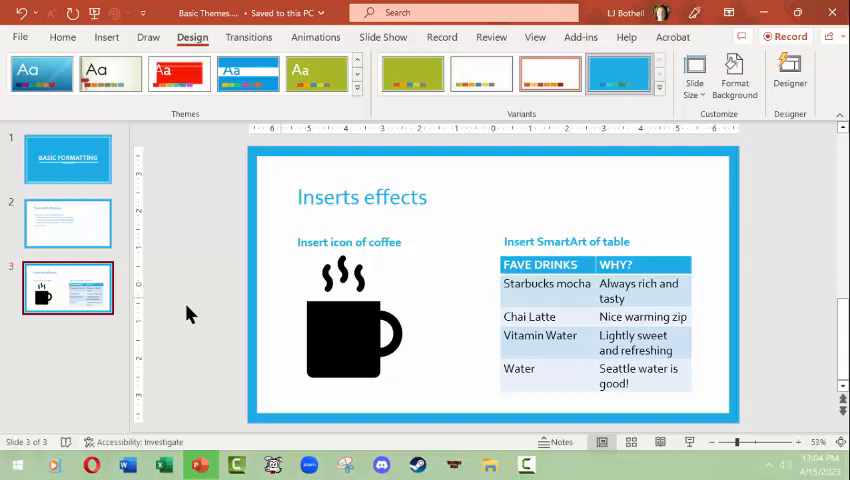
mouse_move(630, 113)
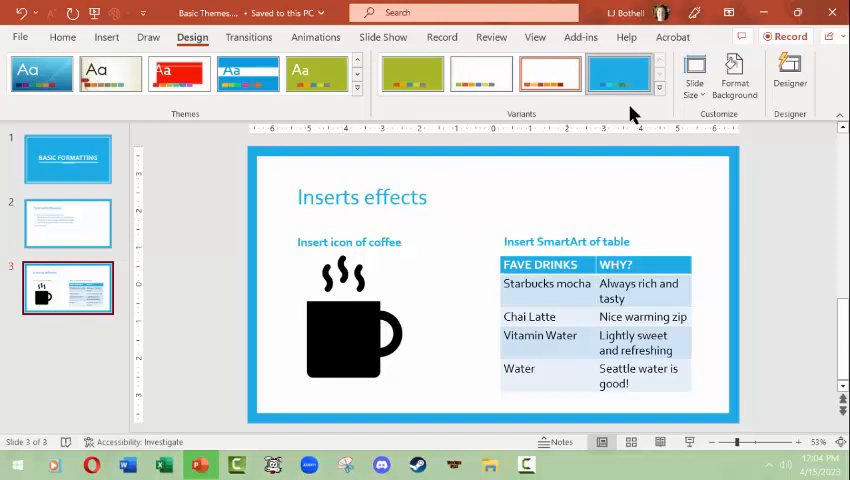
click(658, 89)
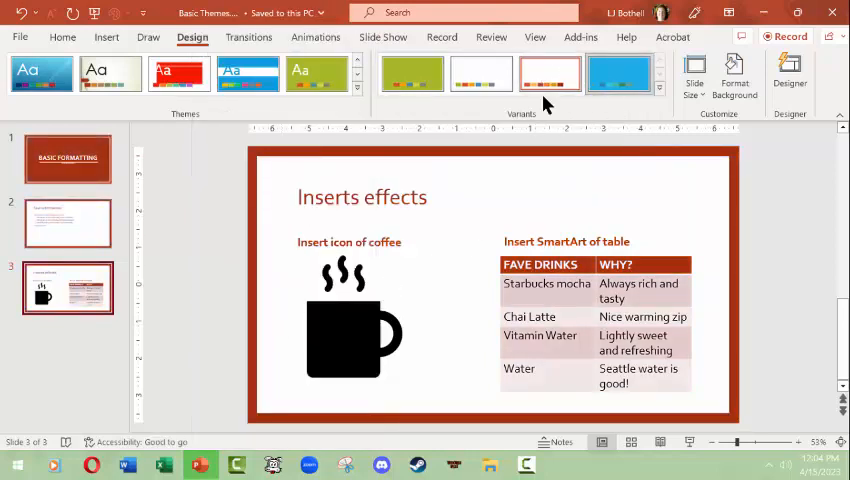
click(412, 74)
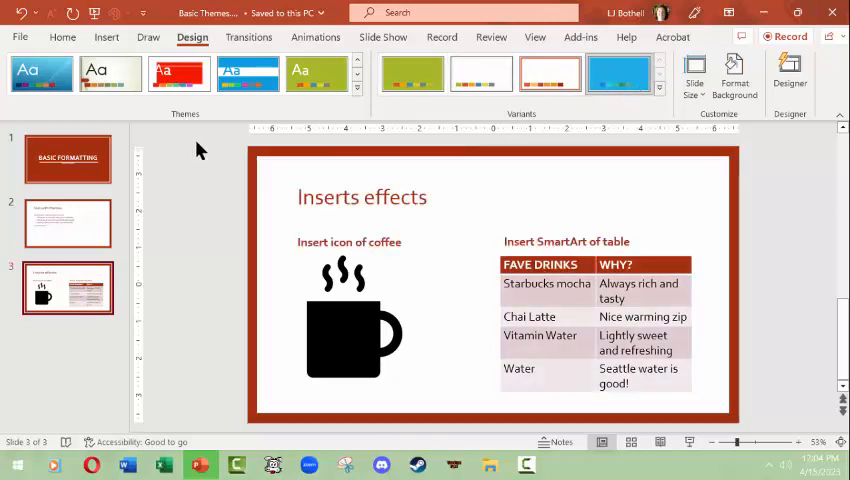
mouse_move(450, 320)
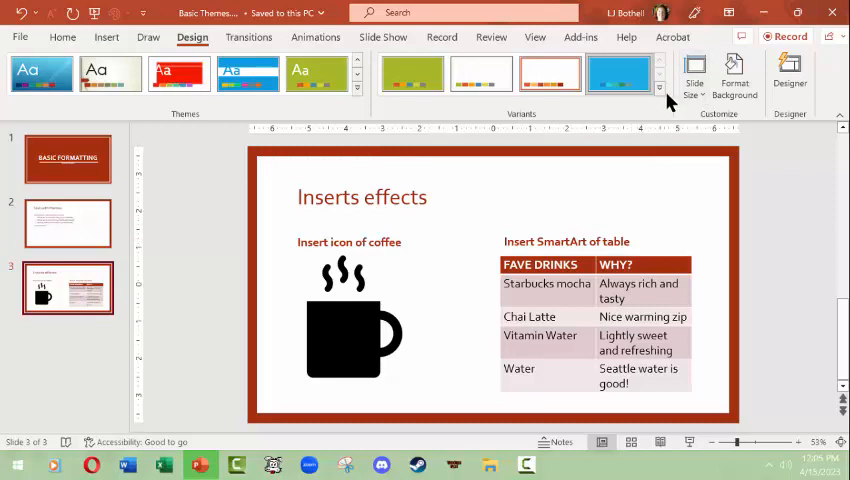
click(659, 93)
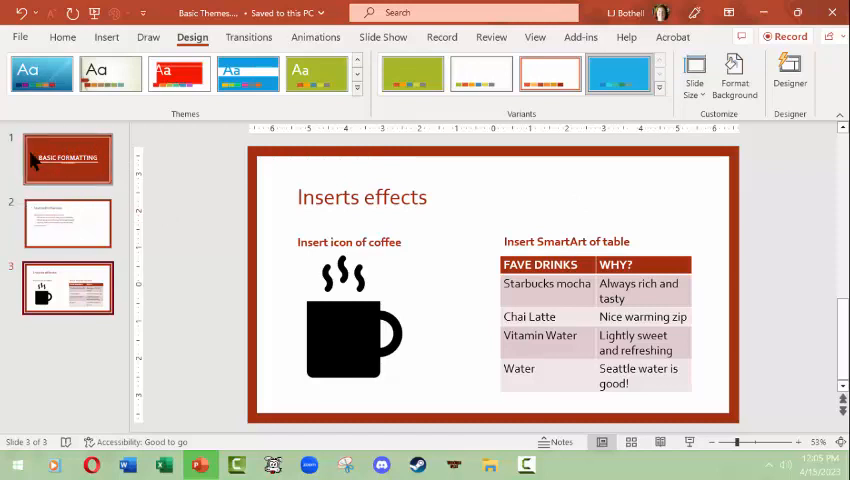
mouse_move(135, 284)
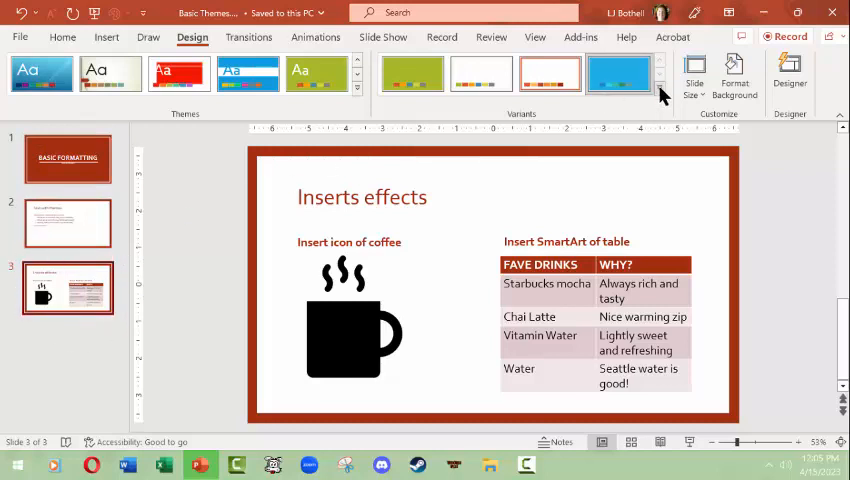
click(659, 89)
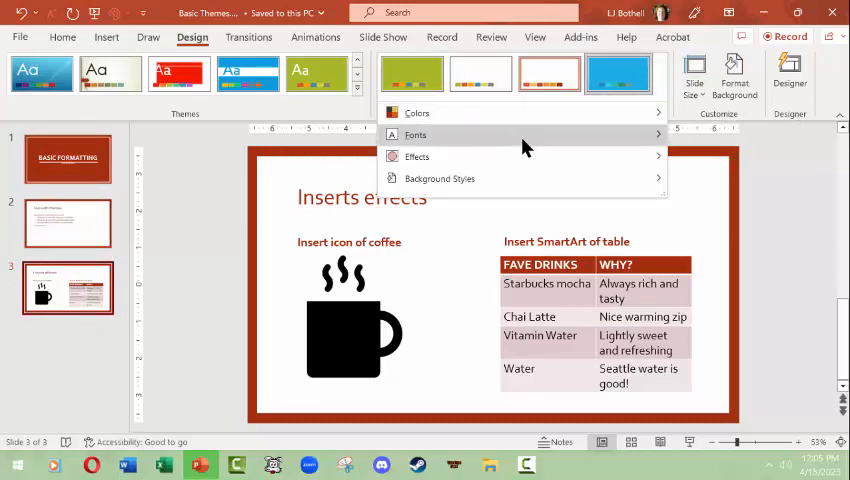
click(415, 134)
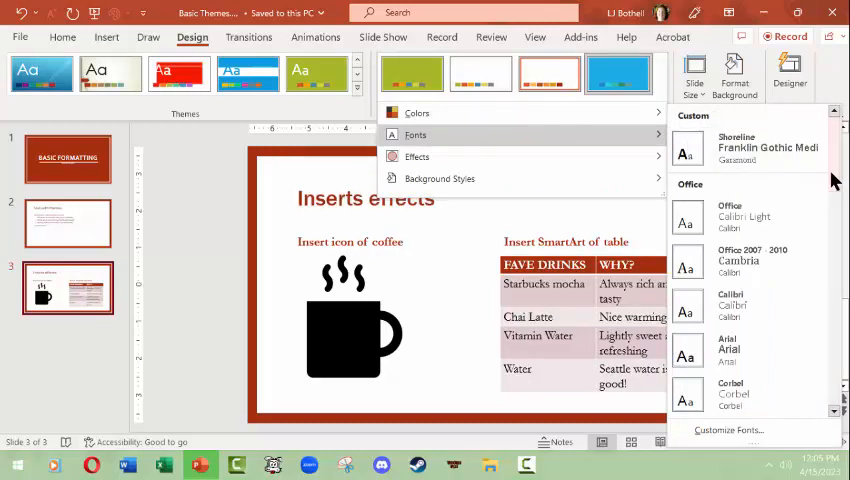
scroll(down, 3)
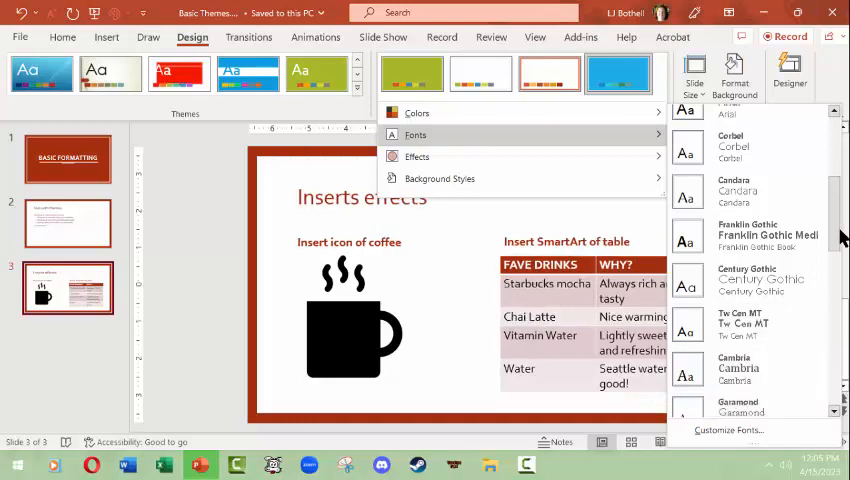
scroll(down, 3)
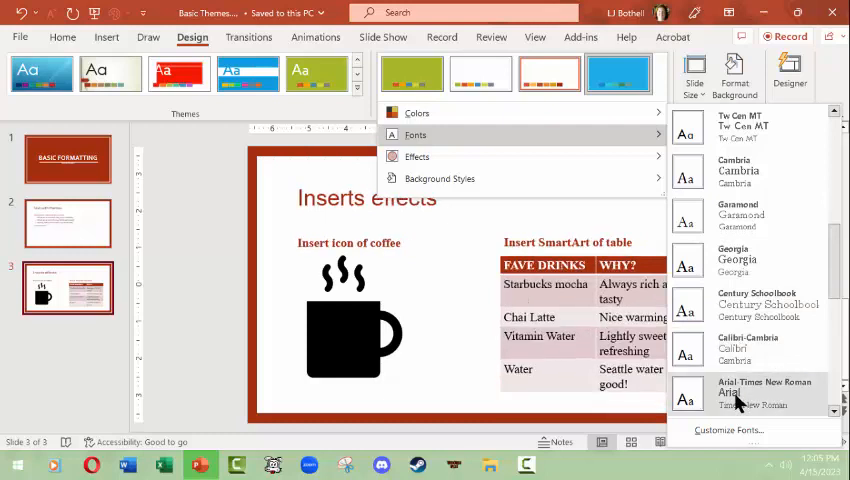
scroll(down, 3)
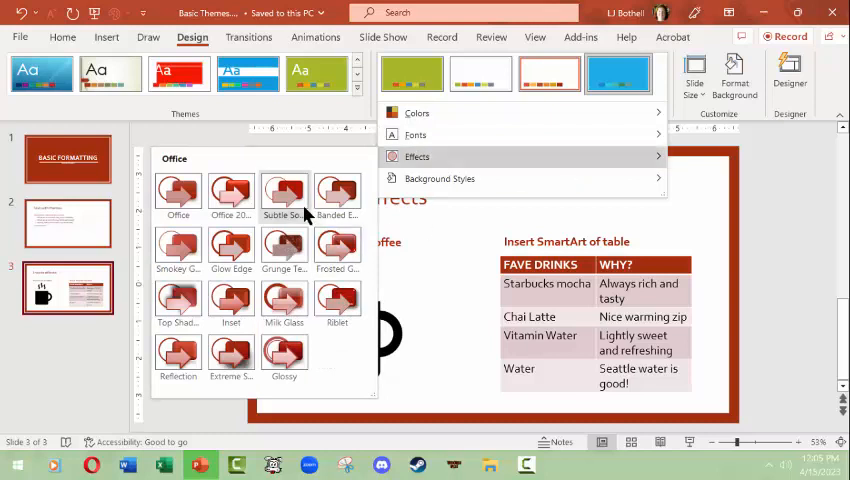
mouse_move(312, 277)
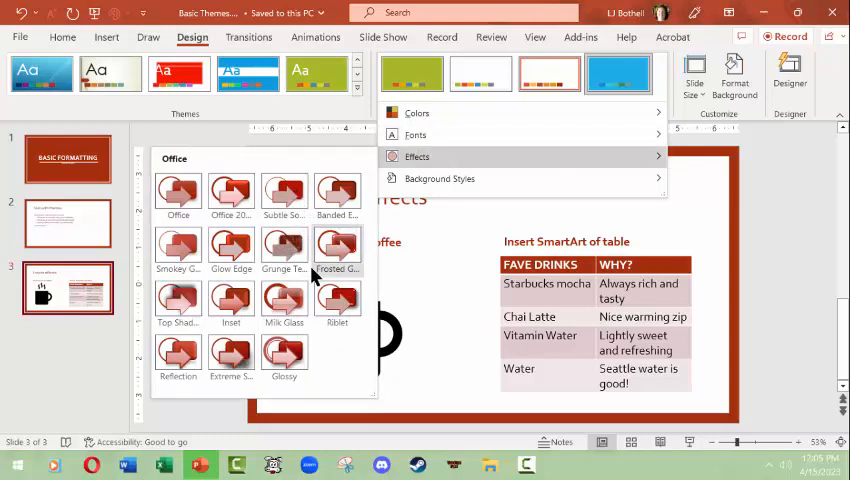
mouse_move(284, 300)
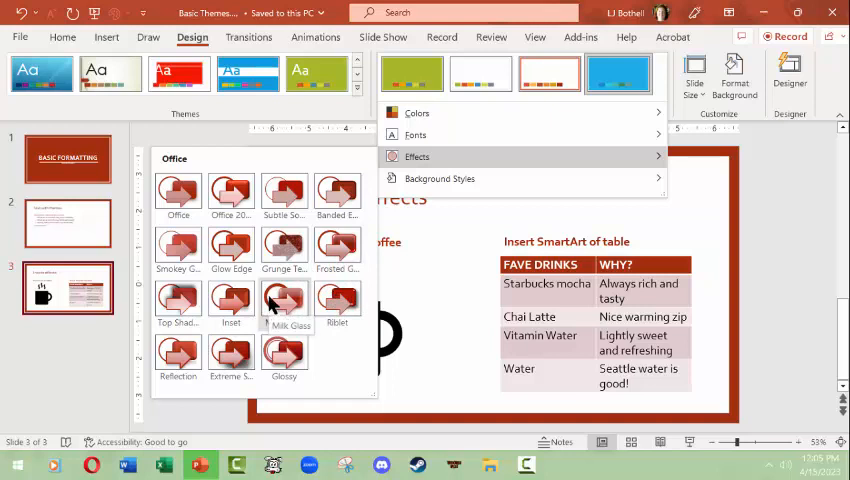
mouse_move(284, 245)
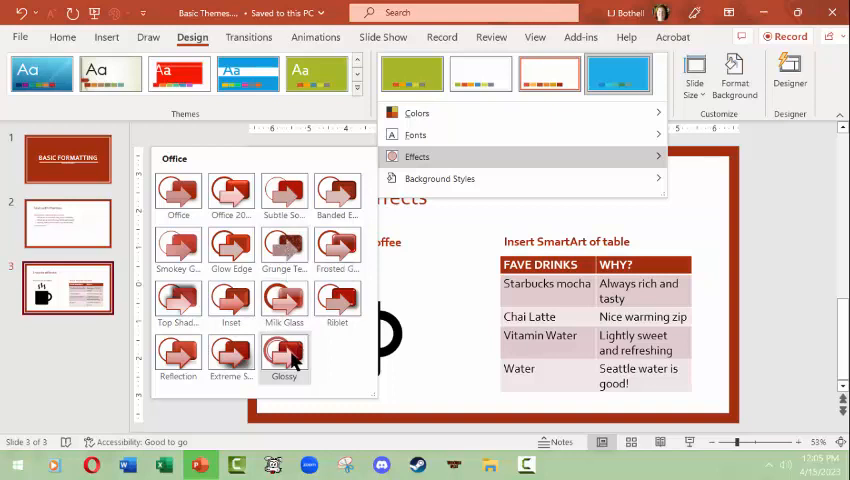
mouse_move(337, 245)
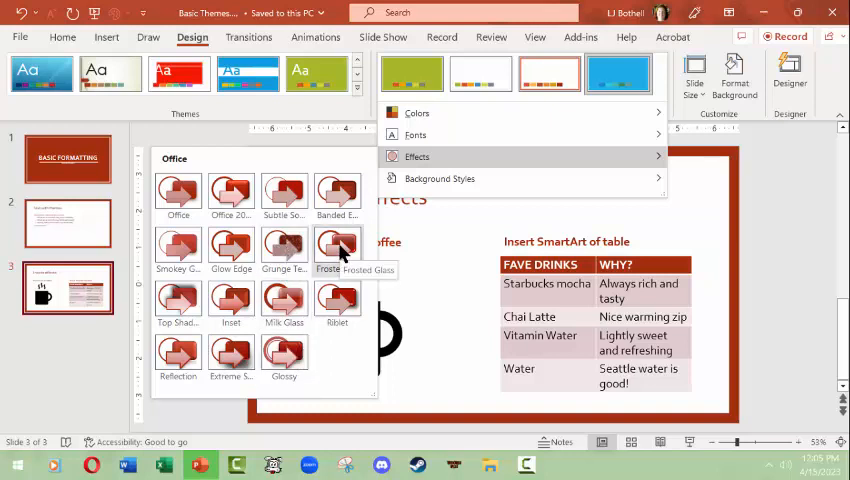
mouse_move(284, 248)
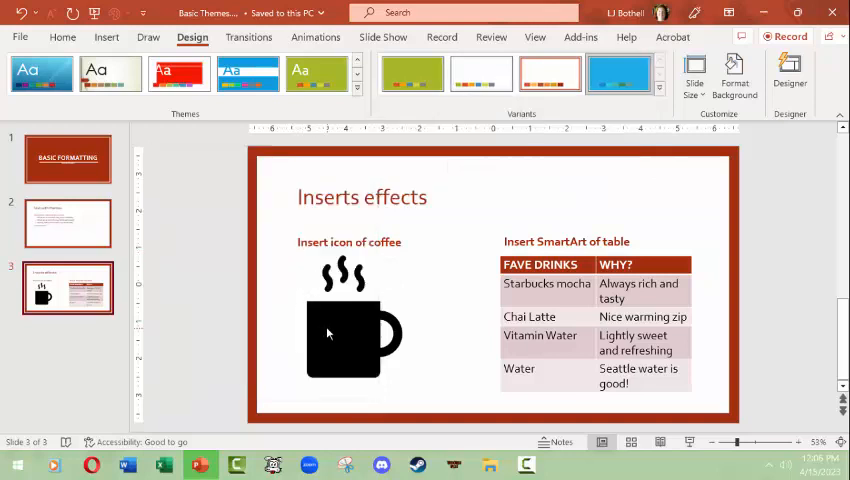
click(353, 340)
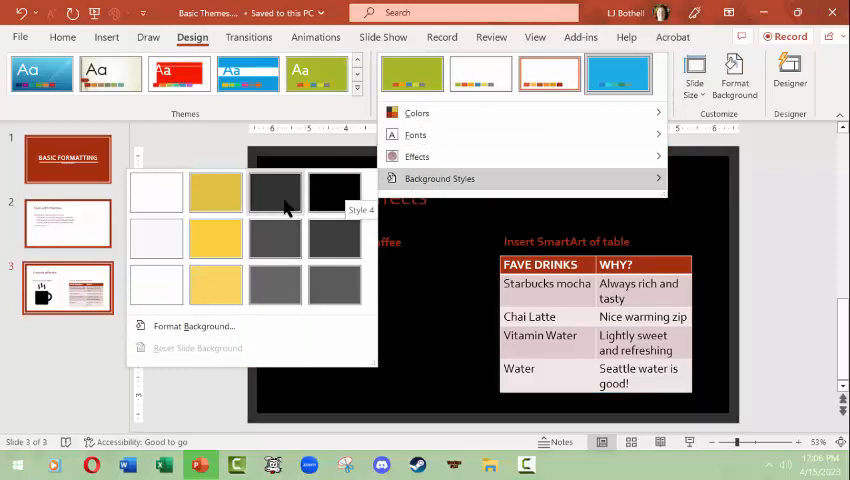
click(215, 285)
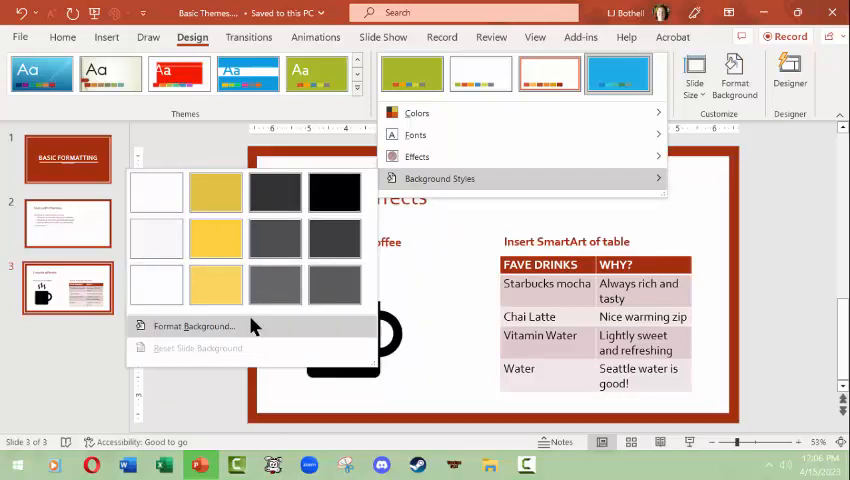
click(800, 253)
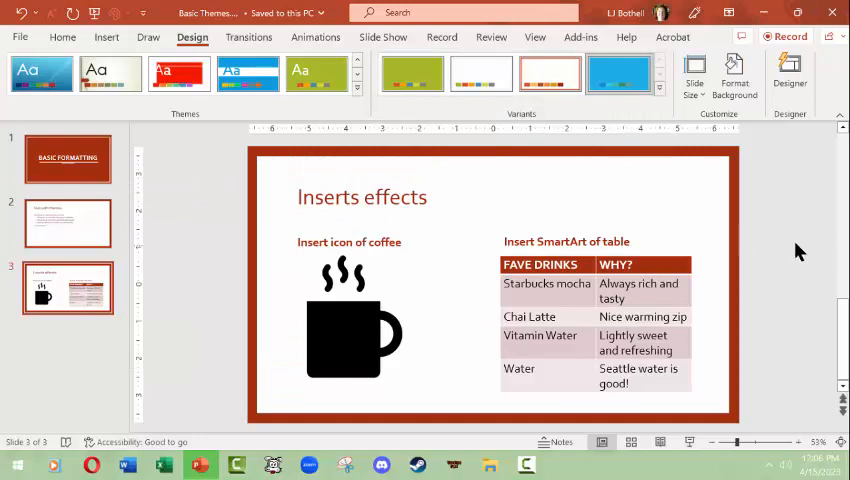
mouse_move(790, 72)
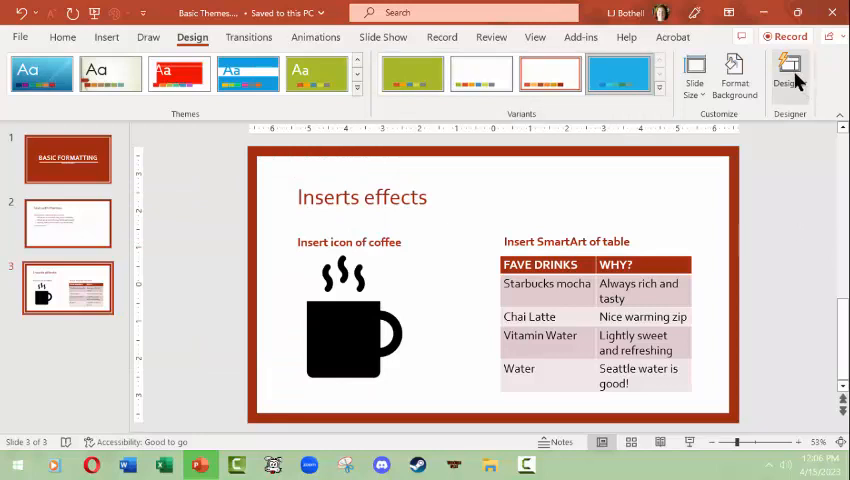
Browse Designer ideas and apply the red particle-wave design to the BASIC FORMATTING title slide
click(789, 75)
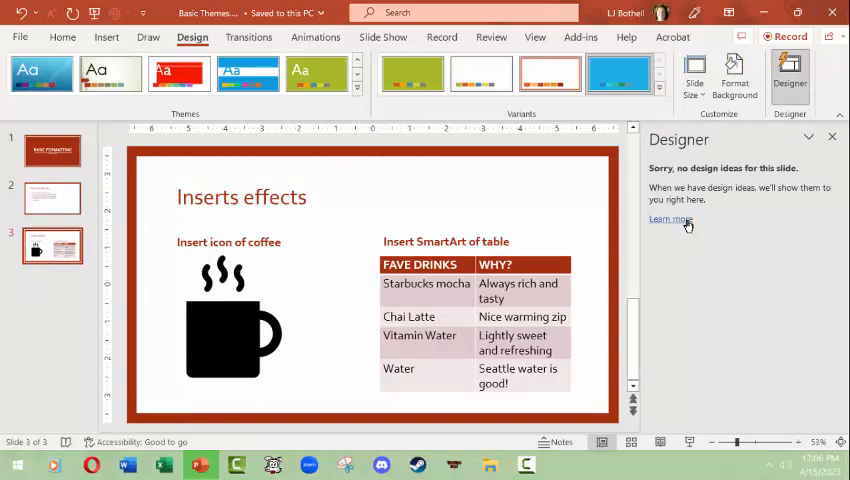
click(52, 150)
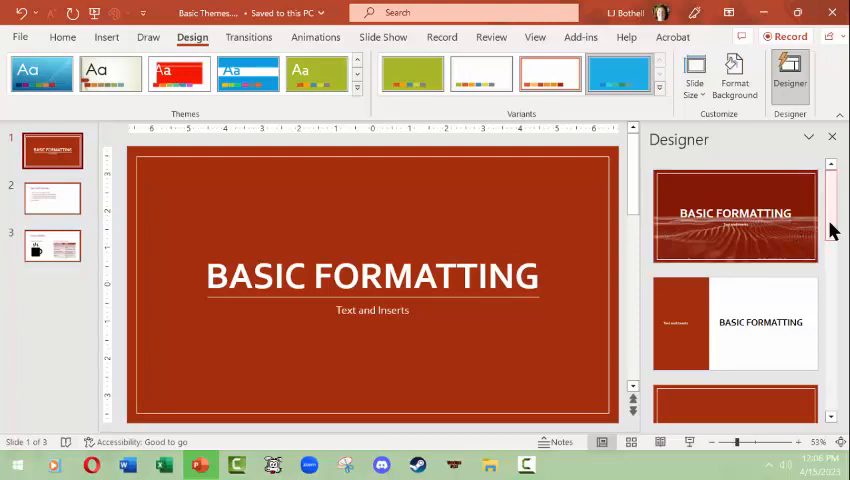
scroll(down, 3)
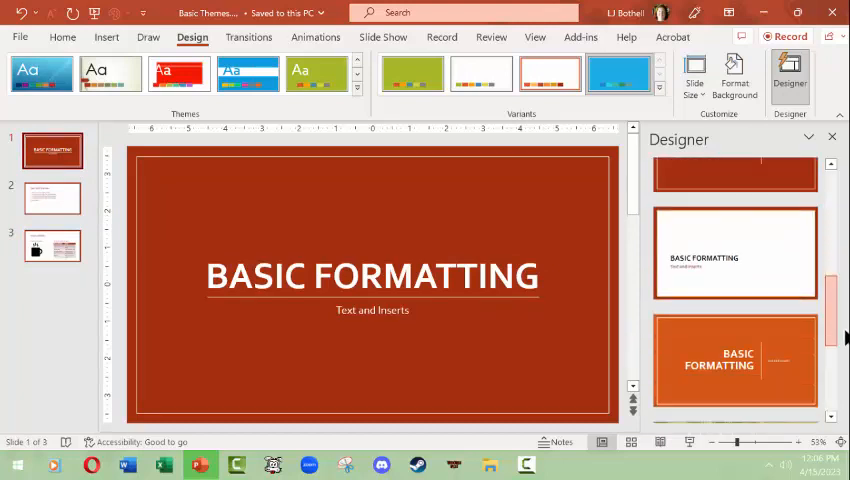
scroll(down, 3)
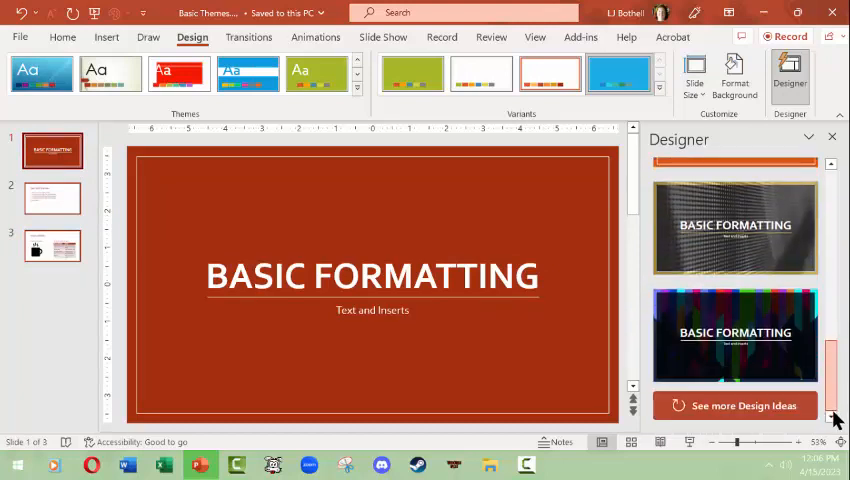
scroll(up, 3)
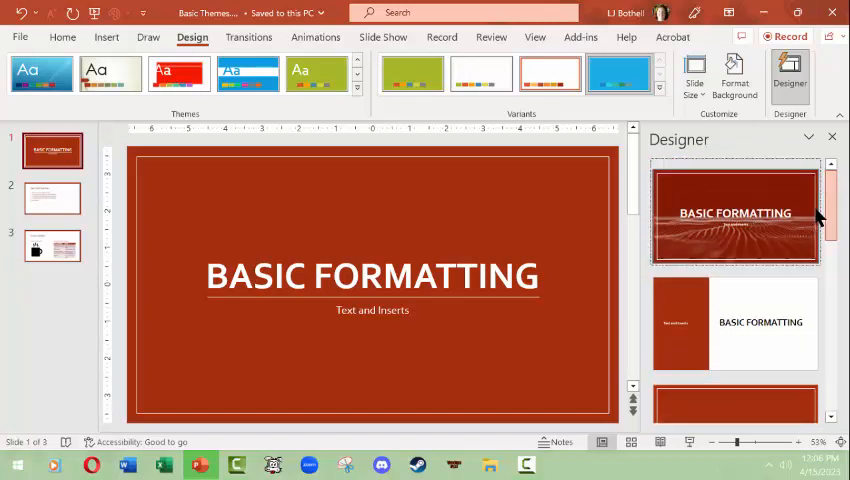
click(734, 213)
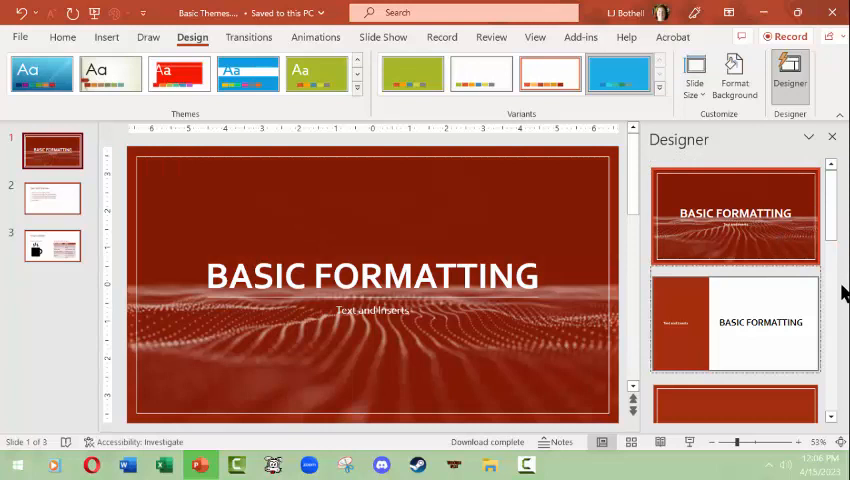
mouse_move(680, 337)
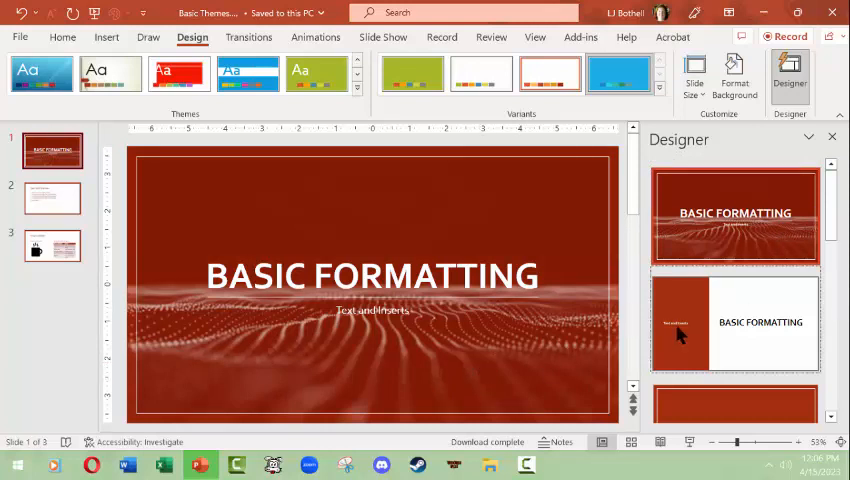
mouse_move(193, 223)
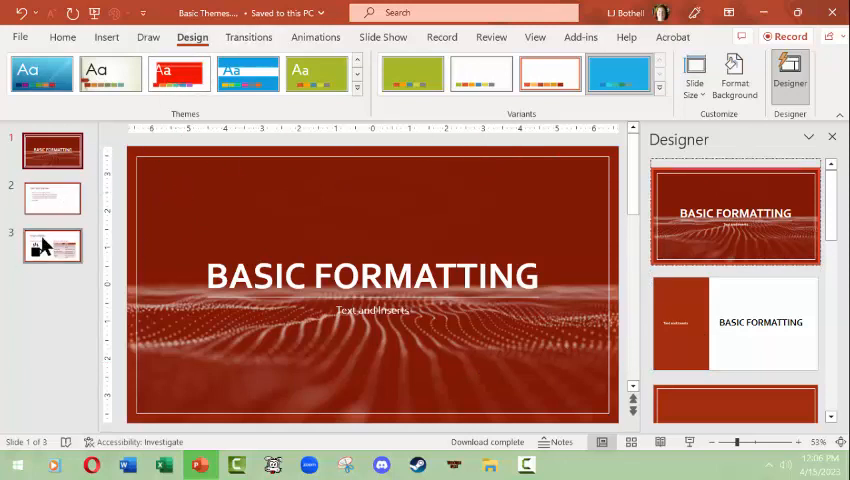
Check the Inserts effects slide, then return to the title slide
click(52, 245)
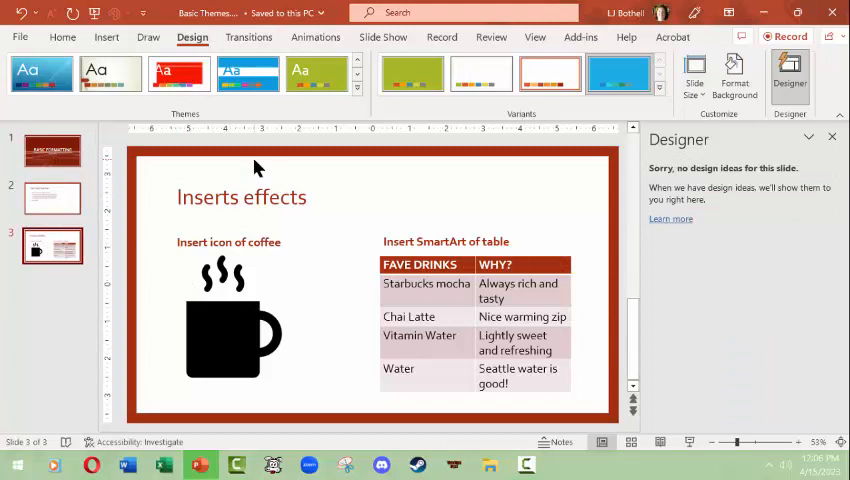
click(52, 150)
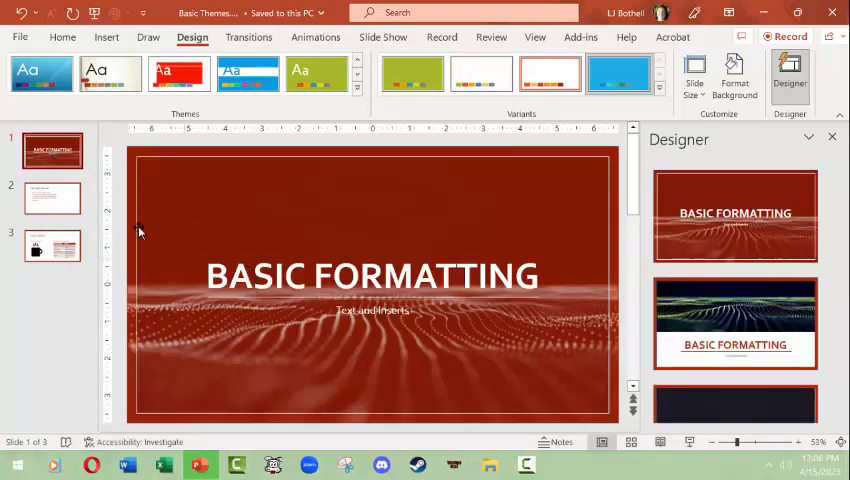
Return to the Inserts effects slide and close the Designer pane
click(52, 246)
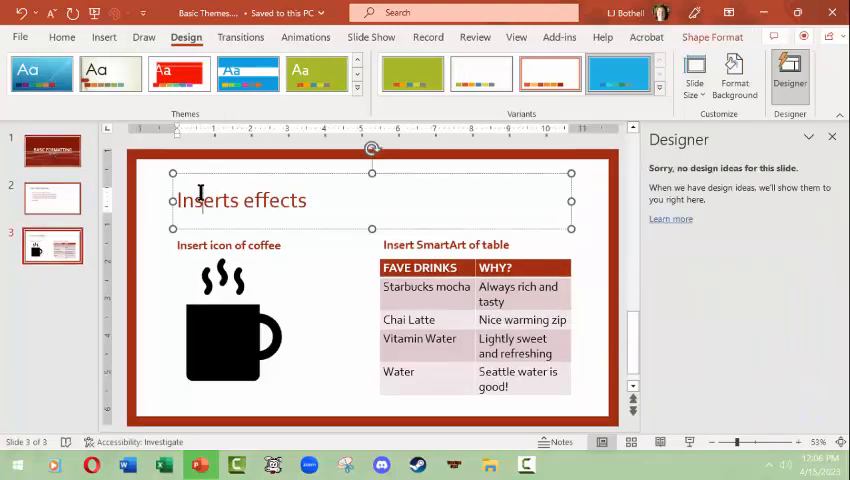
click(62, 37)
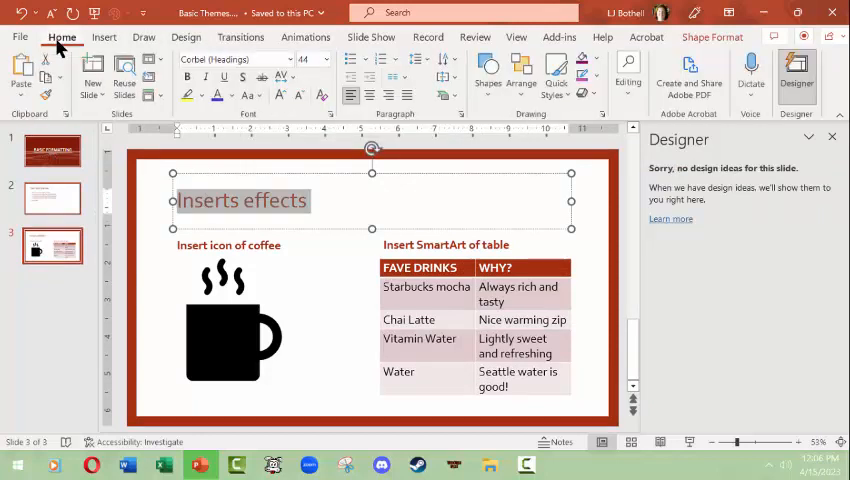
click(234, 95)
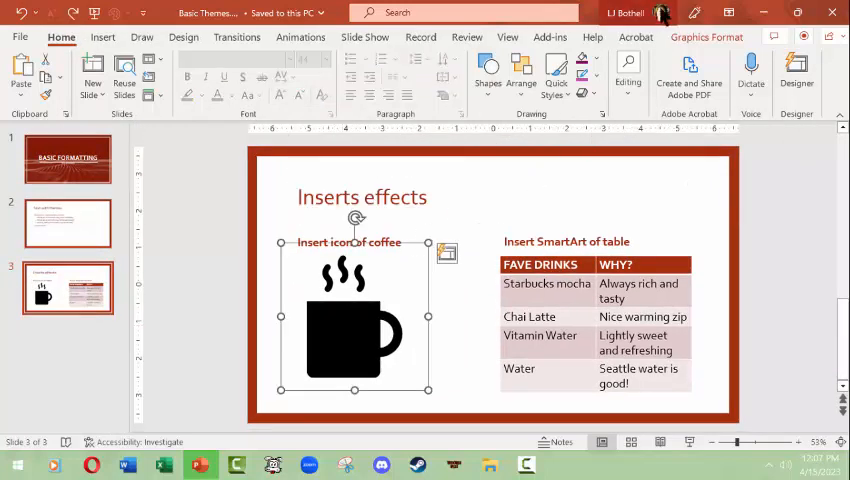
Preview the Graphics Styles presets for the coffee icon without applying one, leaving it selected
click(706, 37)
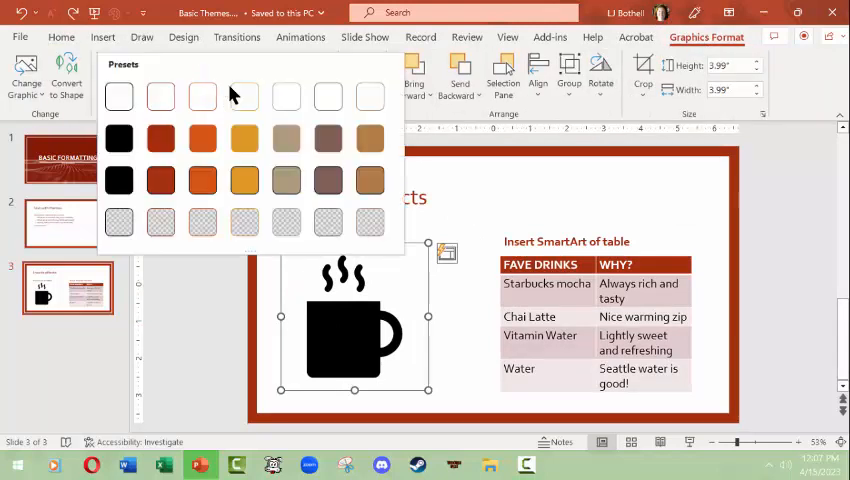
click(244, 96)
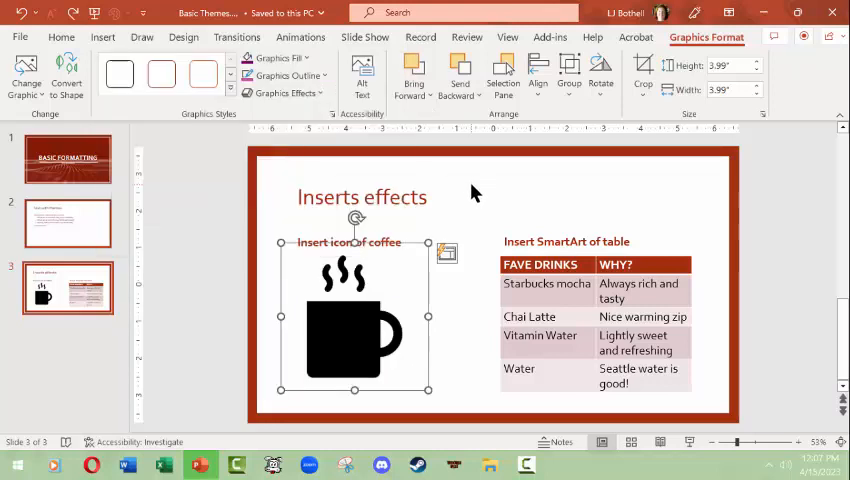
mouse_move(412, 248)
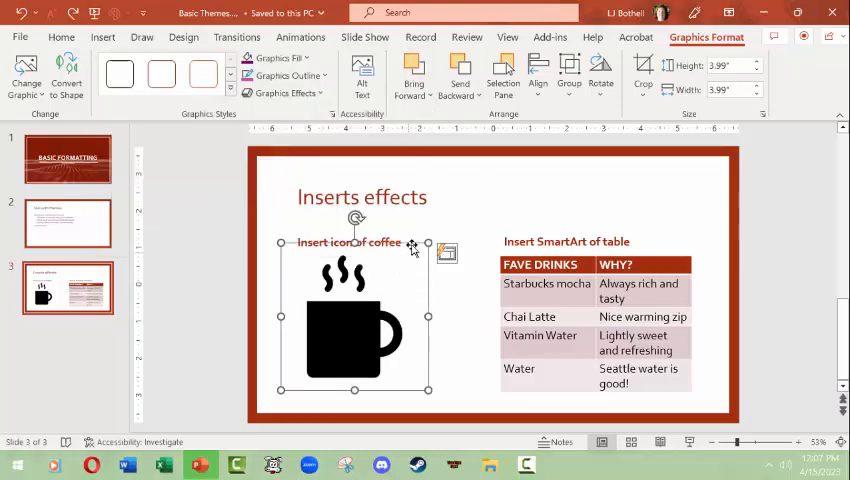
click(285, 92)
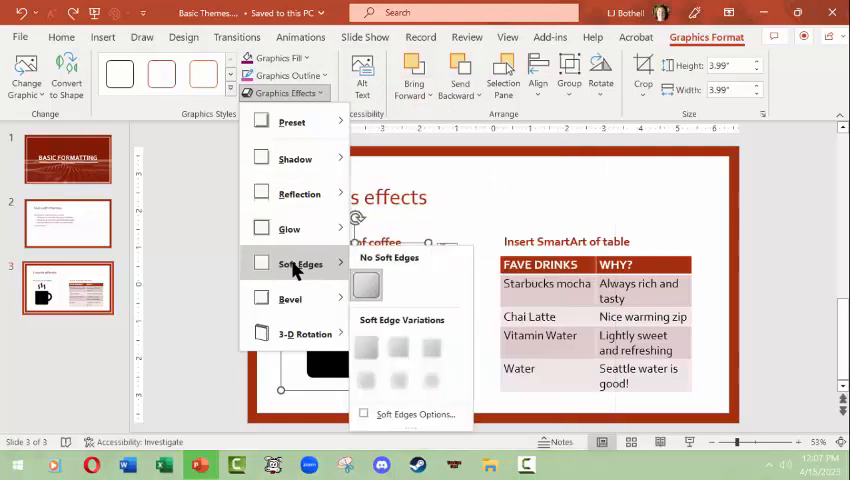
mouse_move(353, 282)
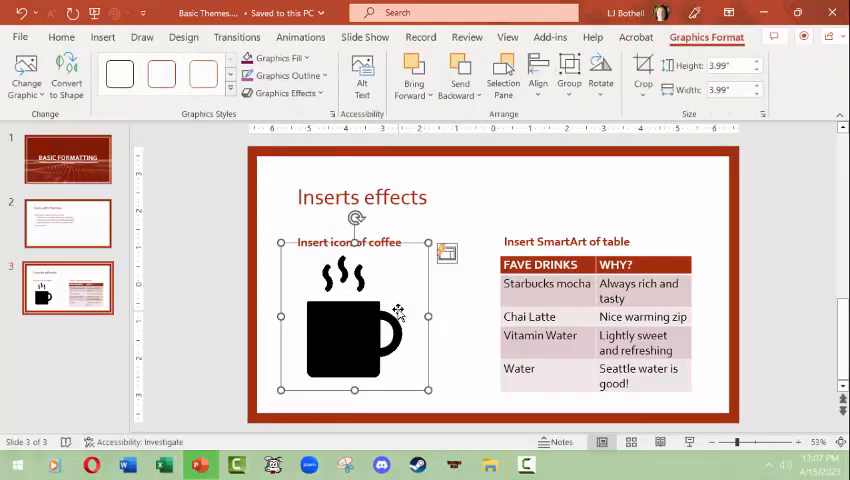
mouse_move(349, 335)
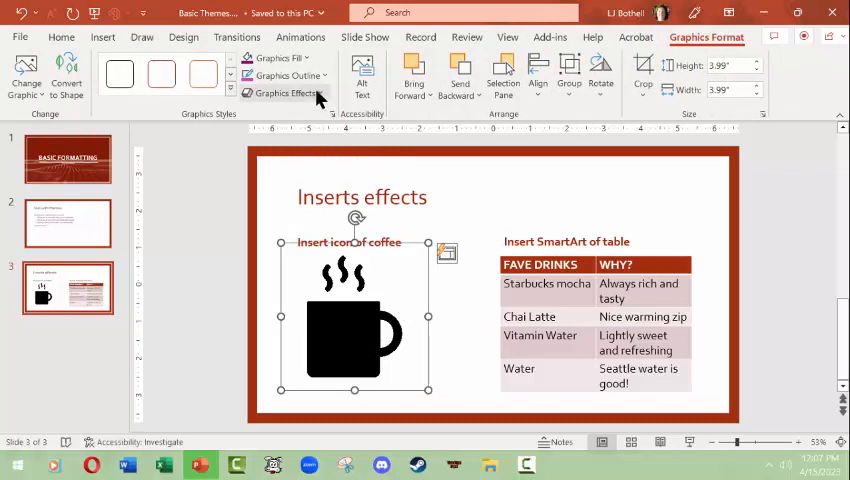
Preview the coffee icon's graphics effects and style presets, then delete the icon from slide 3
click(283, 92)
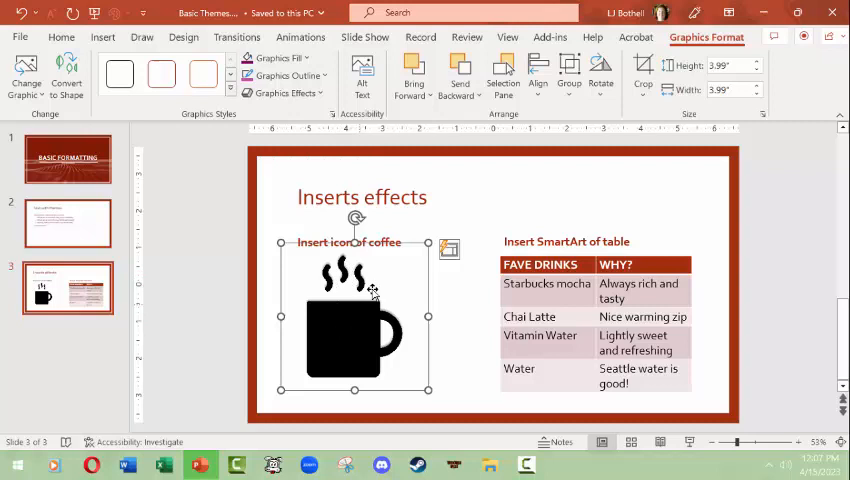
click(283, 92)
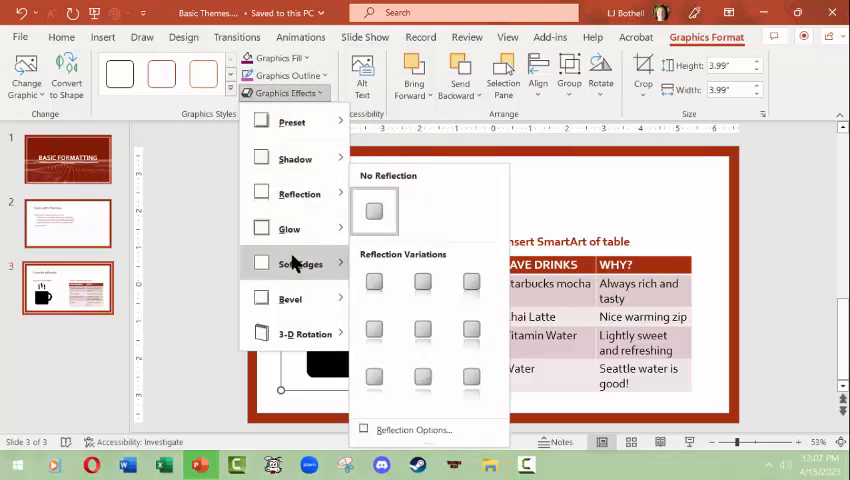
click(294, 158)
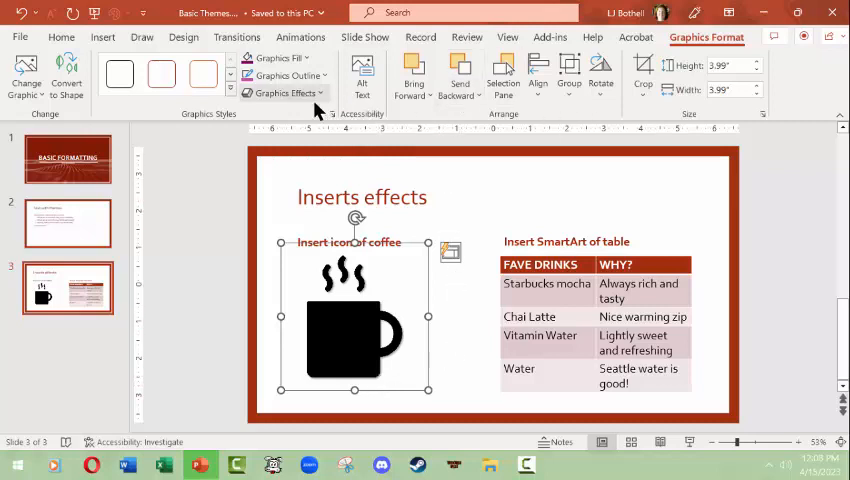
mouse_move(290, 75)
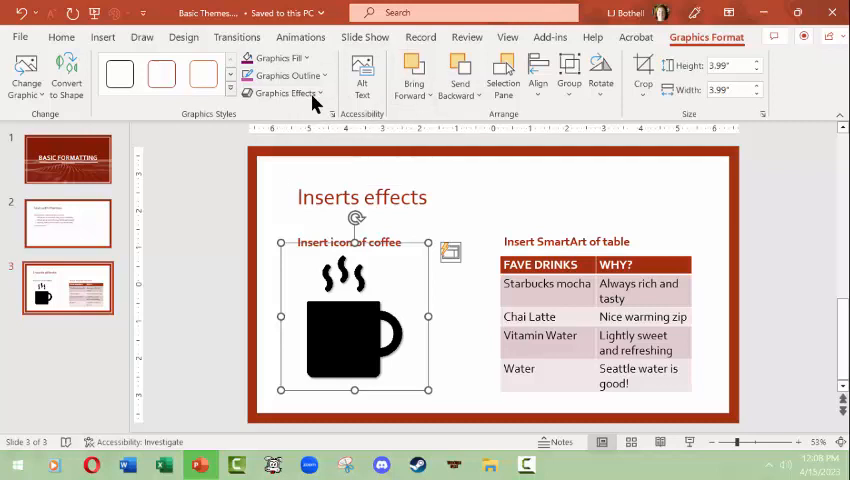
click(285, 92)
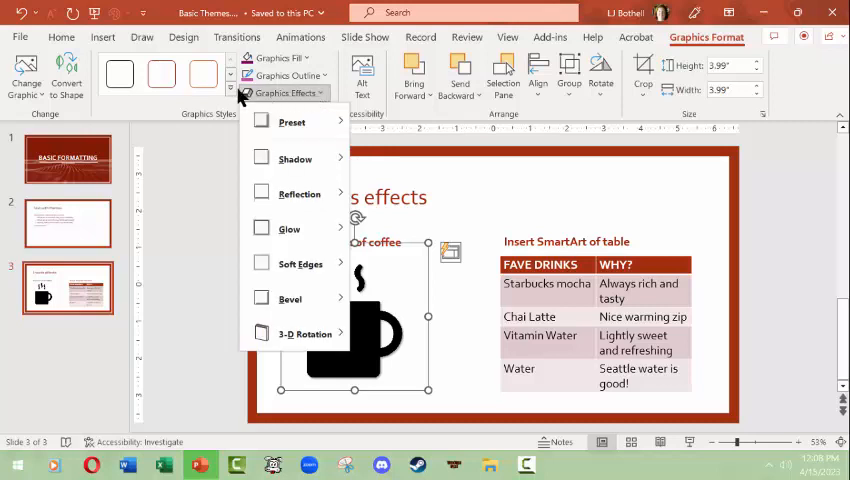
click(291, 121)
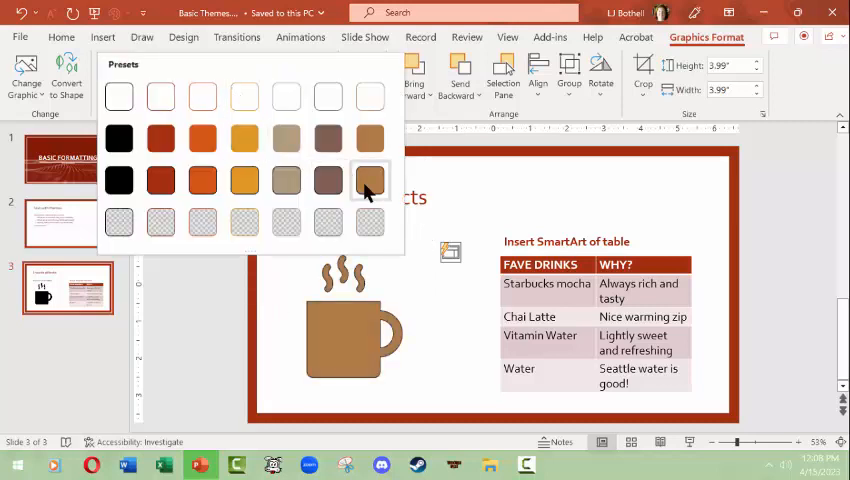
mouse_move(328, 181)
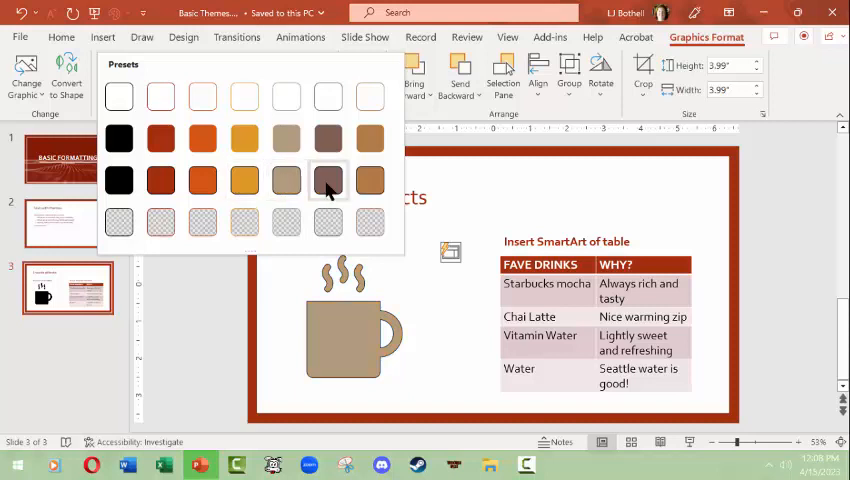
click(160, 180)
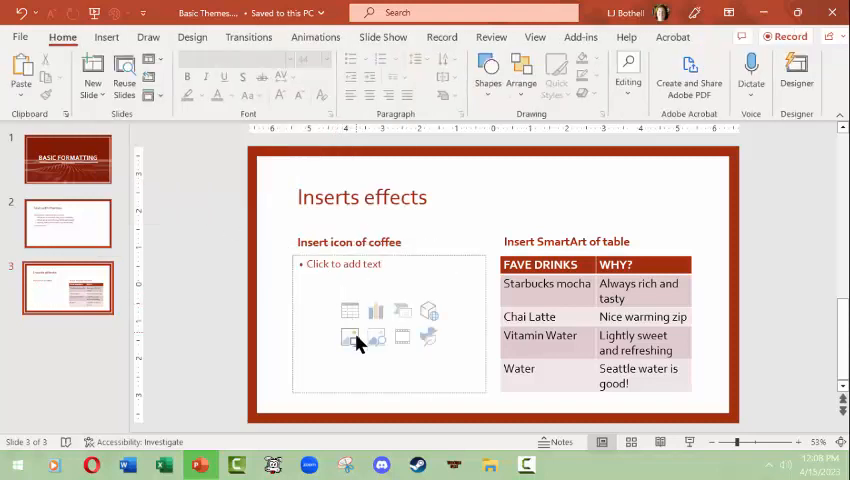
Insert Caramel.PNG from this PC into the empty placeholder on slide 3
click(349, 336)
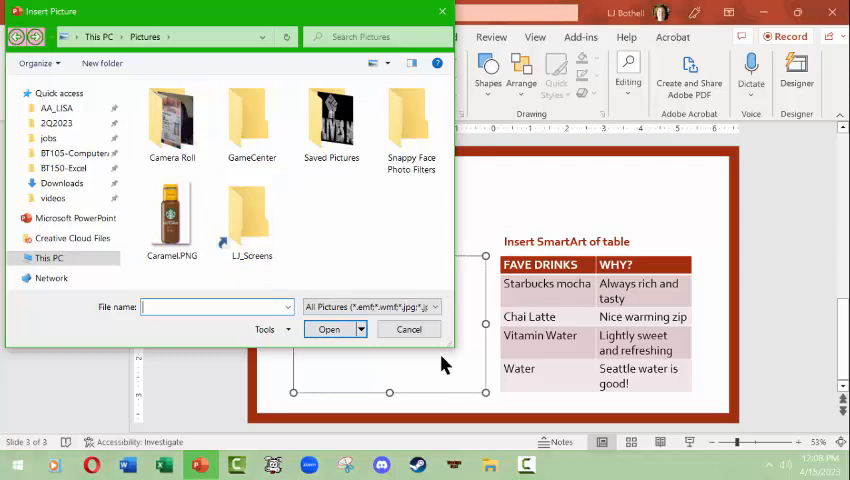
click(171, 217)
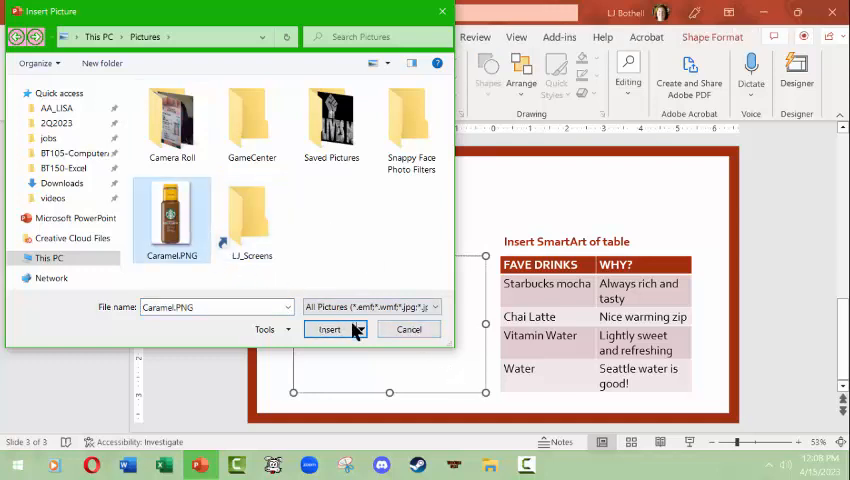
click(329, 329)
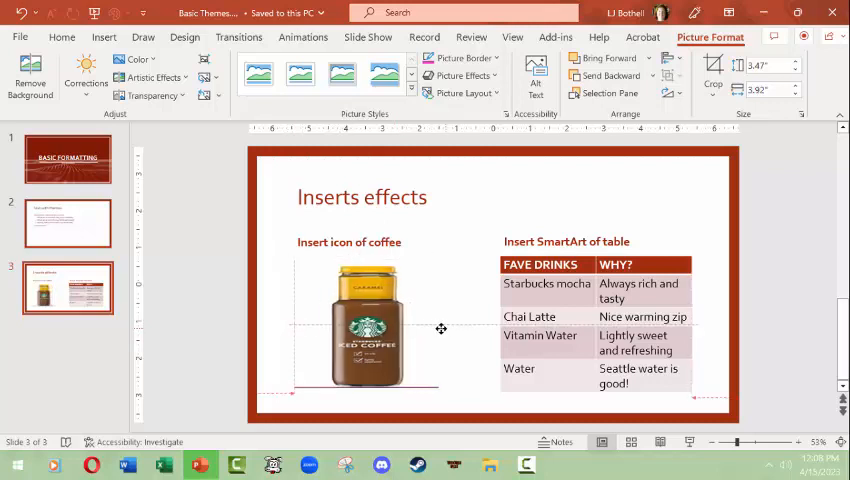
click(365, 328)
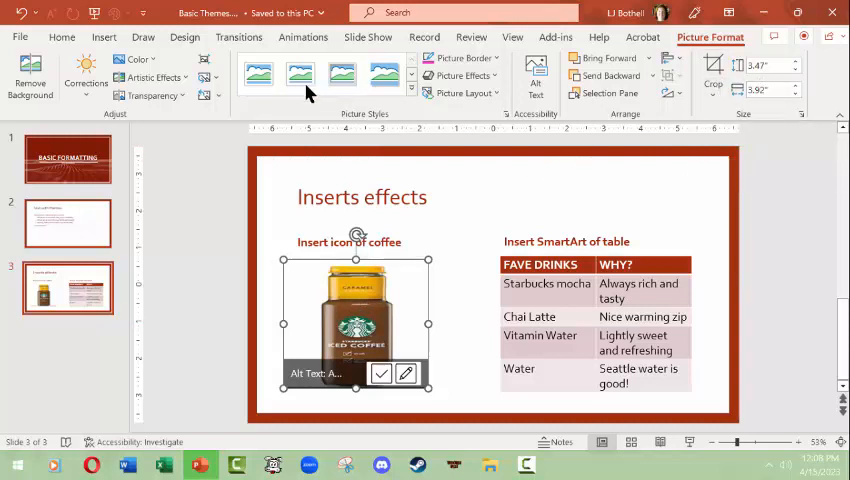
mouse_move(207, 95)
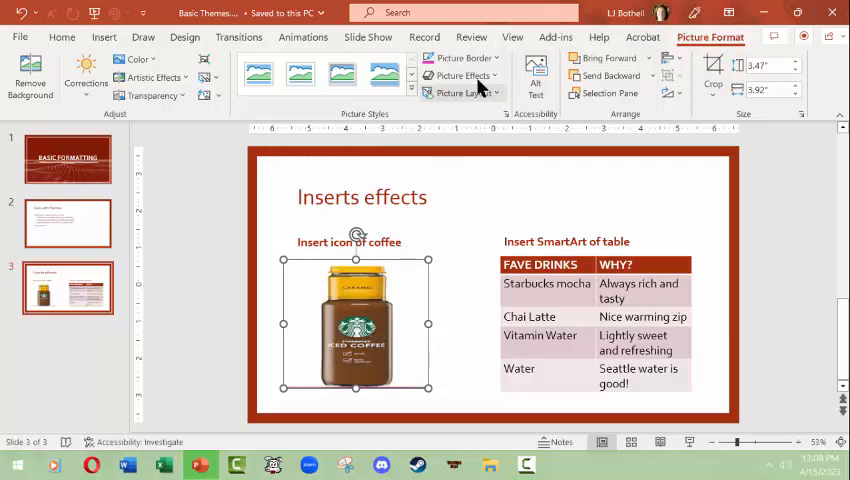
click(462, 76)
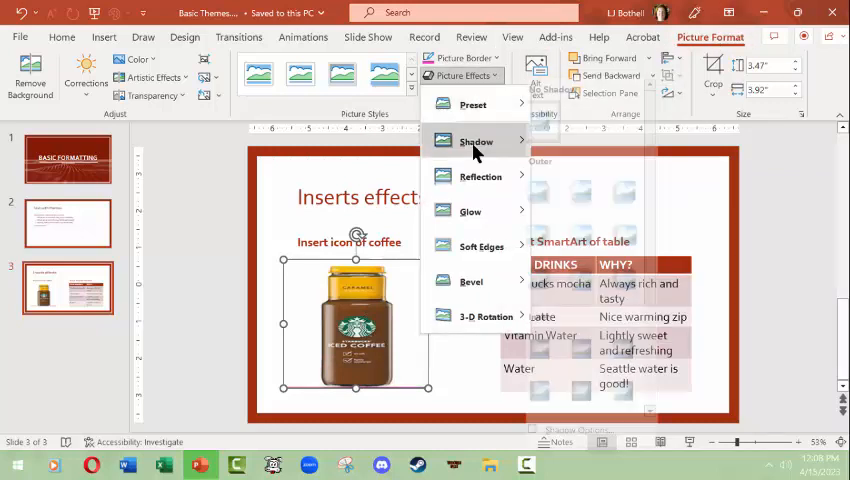
click(476, 141)
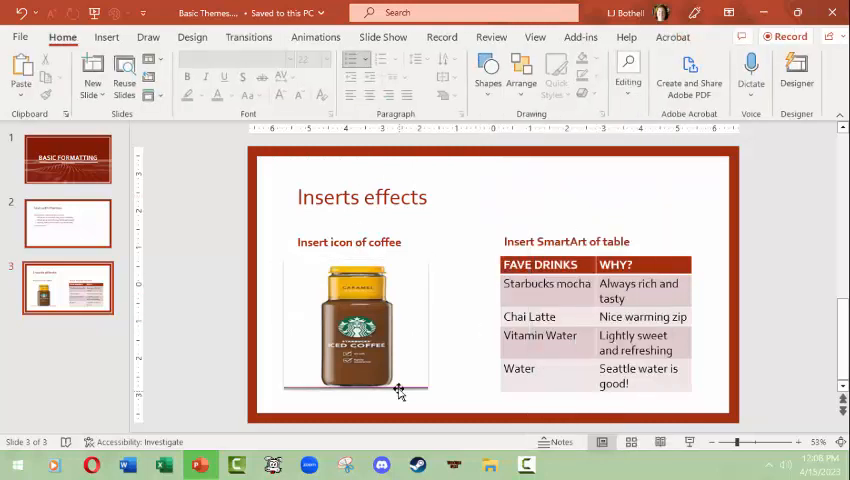
click(355, 330)
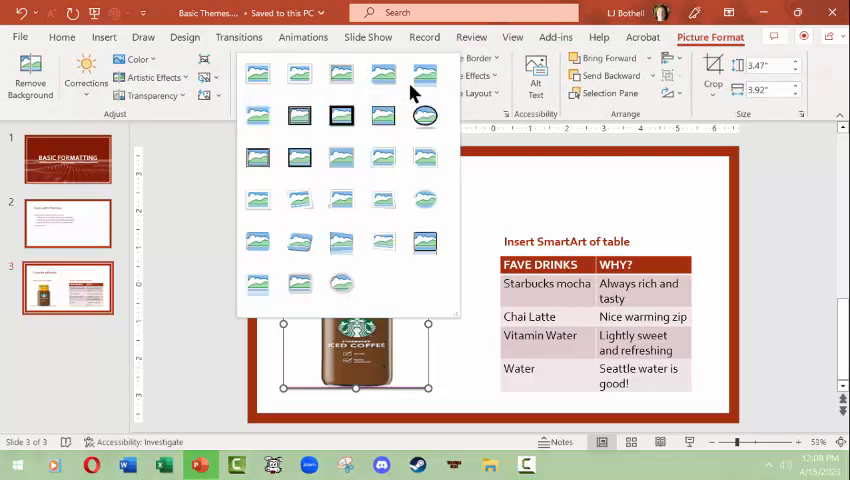
click(150, 77)
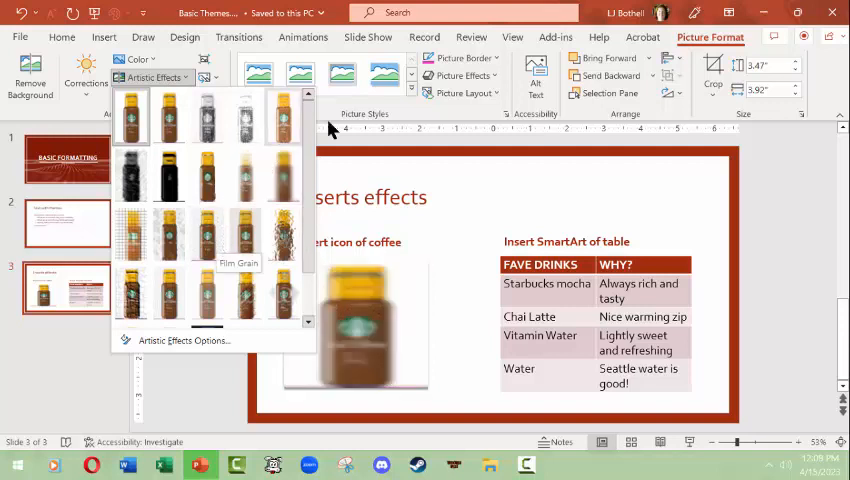
click(462, 93)
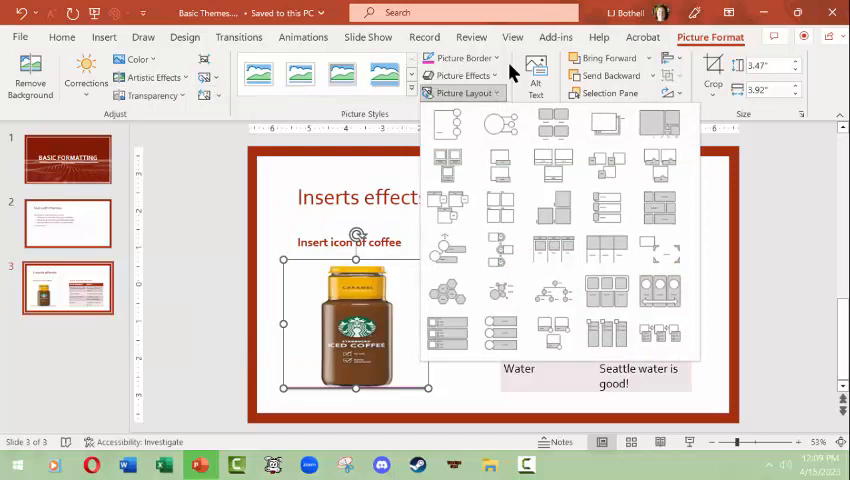
click(461, 75)
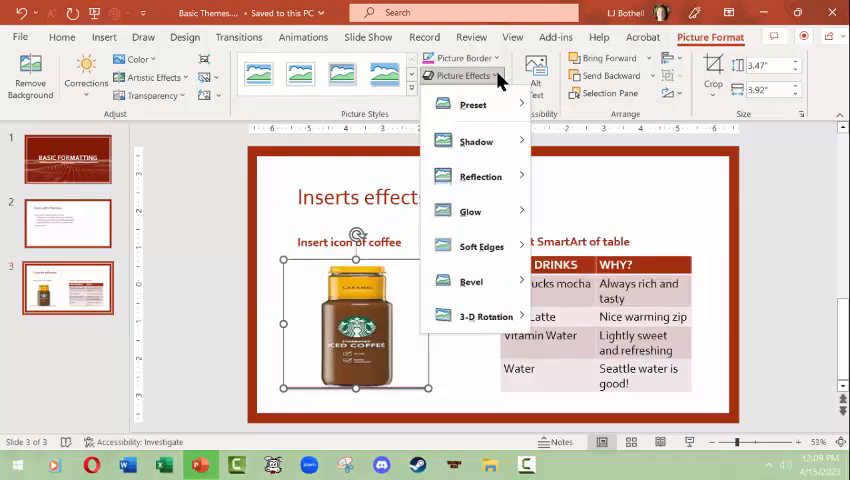
mouse_move(500, 85)
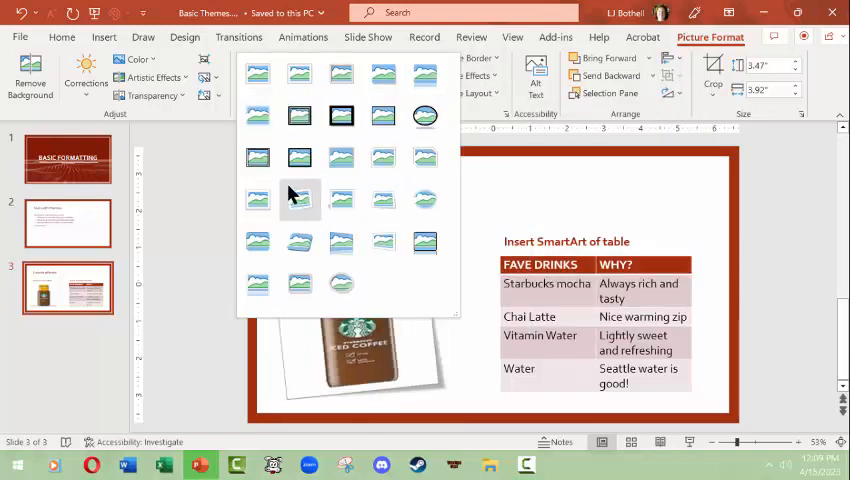
click(355, 355)
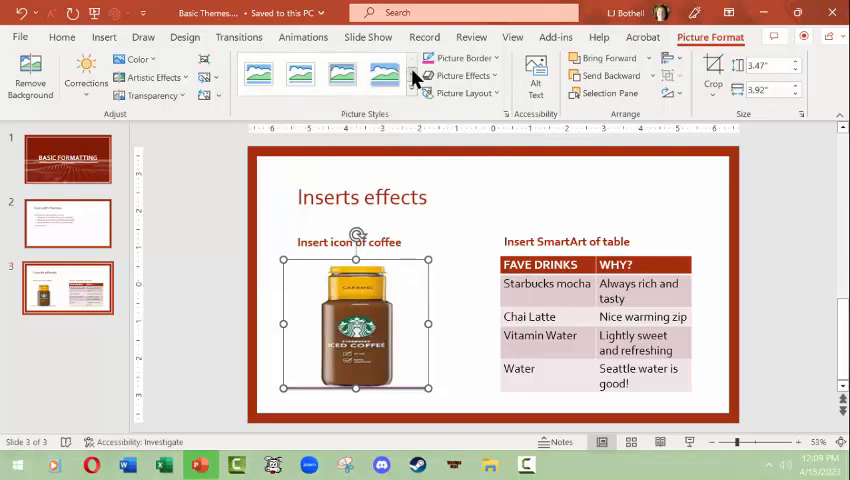
click(462, 75)
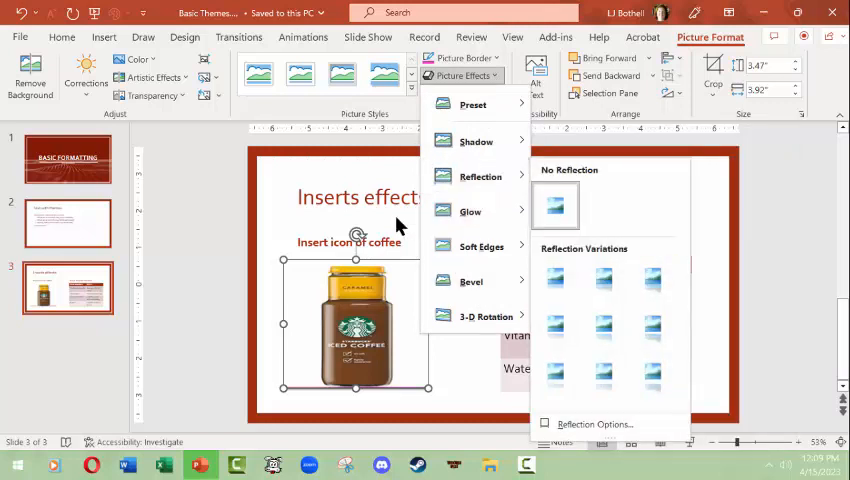
click(535, 75)
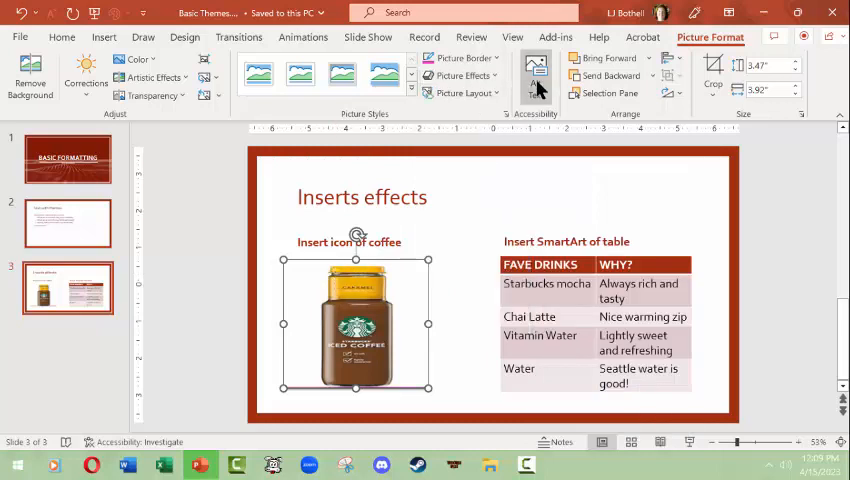
Give the caramel picture alt text 'Starbucks carmamachiato beverage bottle', then return to the title slide
click(535, 75)
text(This is an image of)
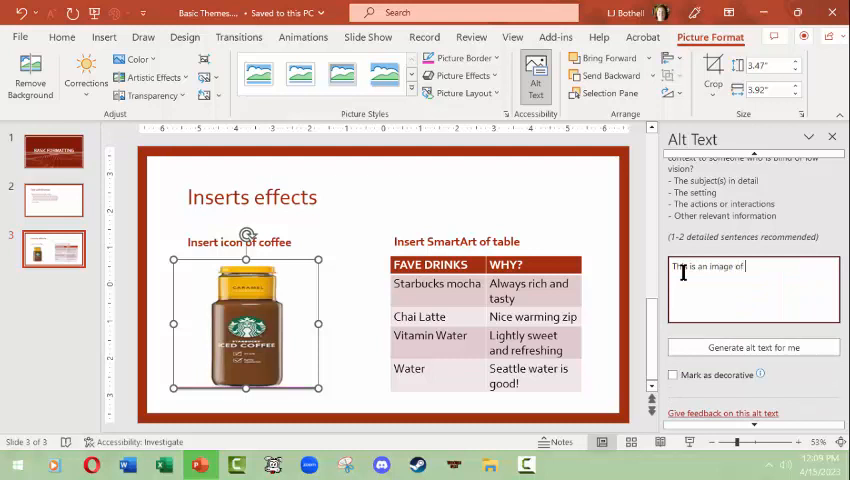
text(Starbucks)
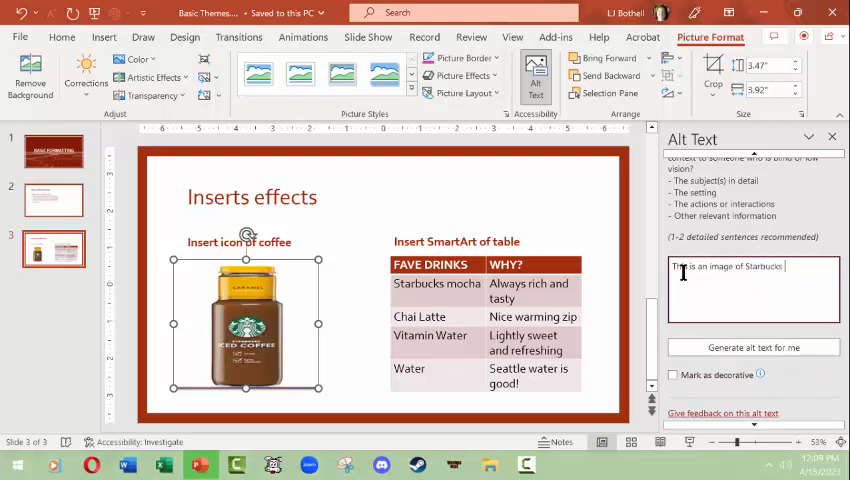
text(carma)
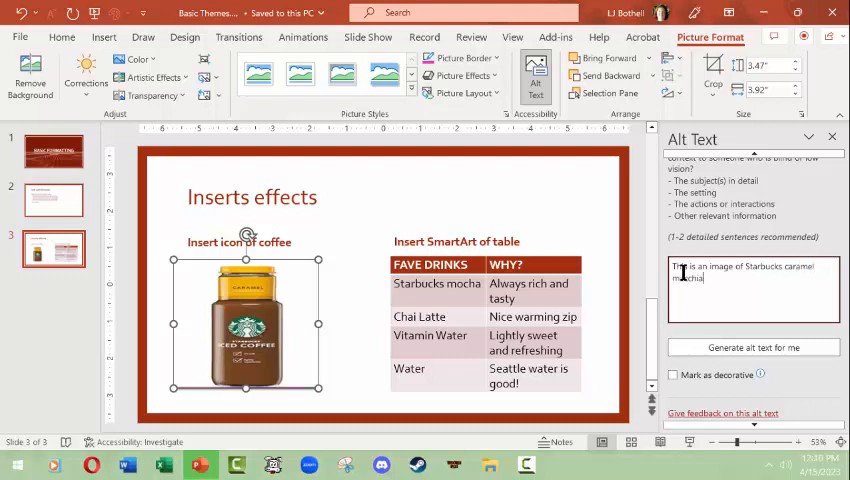
text(machiato b)
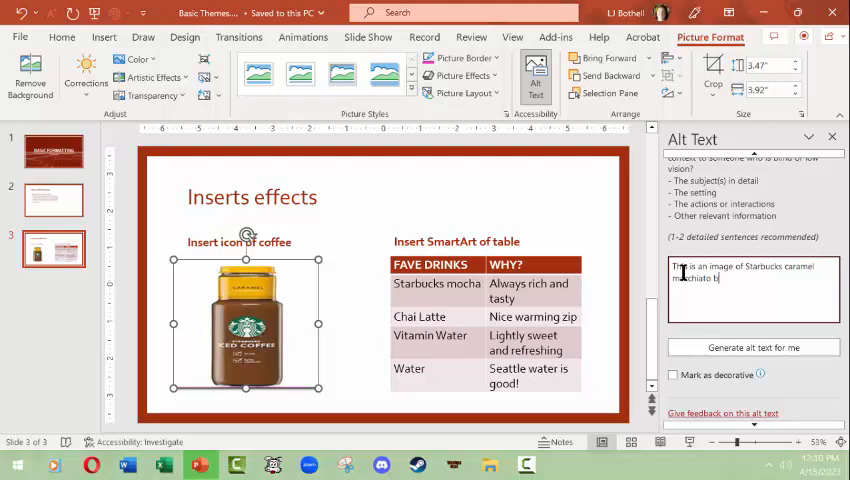
text(everage)
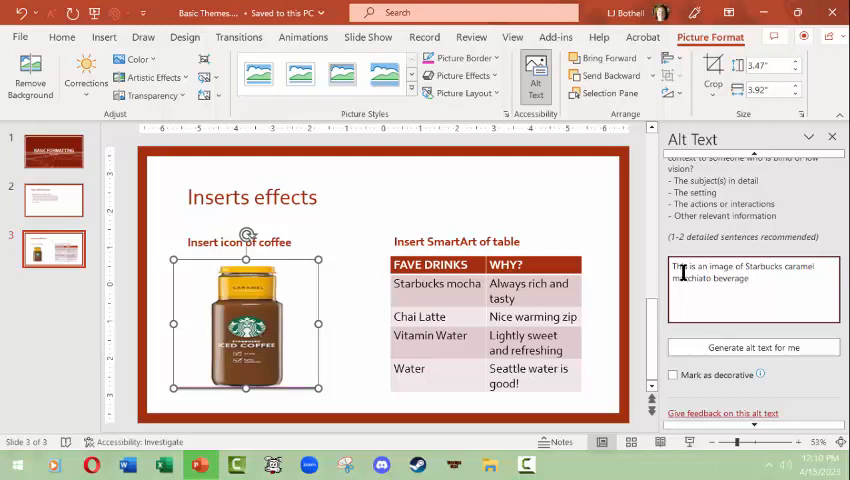
text(bottle)
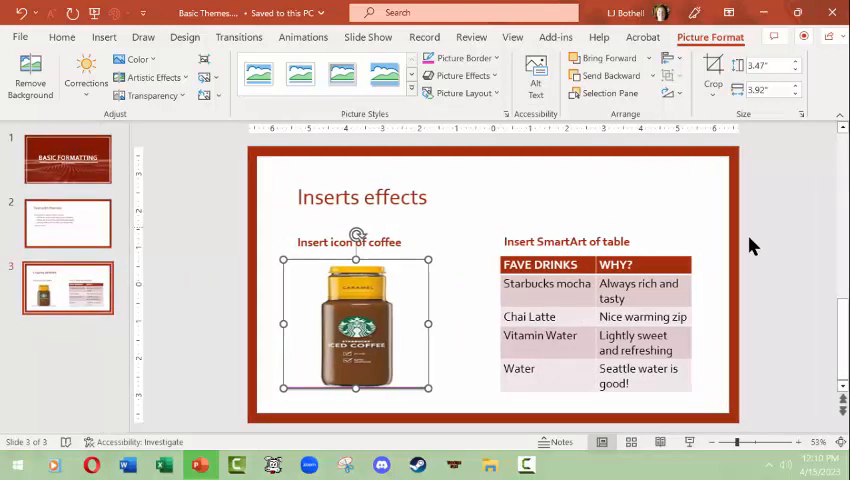
click(67, 159)
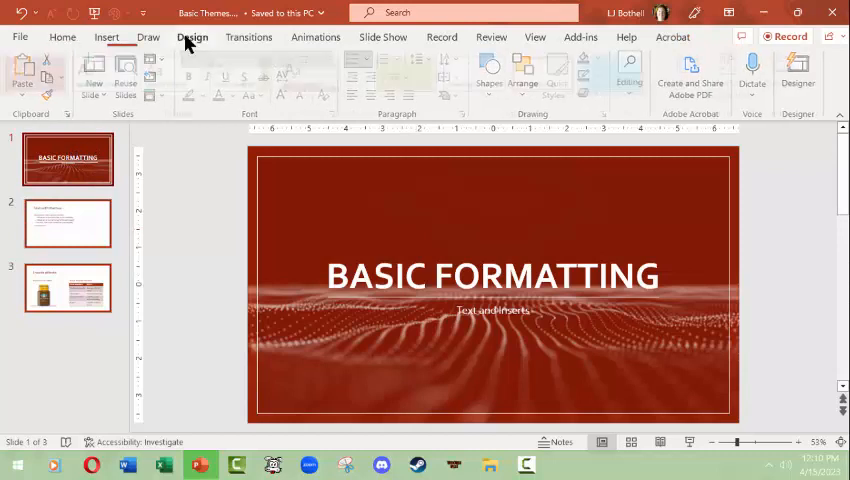
Show the theme and variant gallery on the Design ribbon for the title slide
click(193, 37)
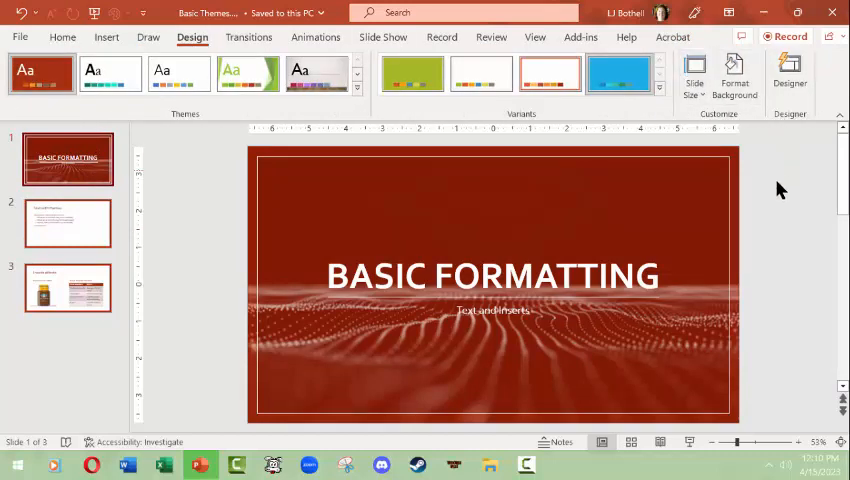
mouse_move(784, 328)
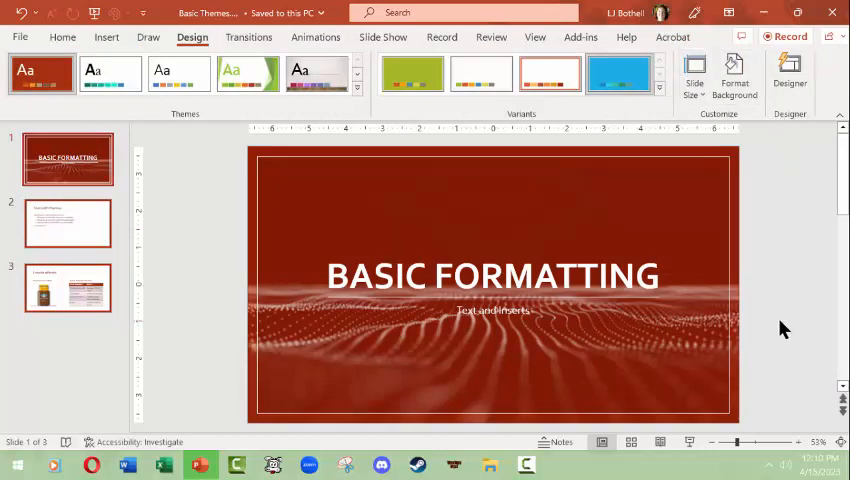